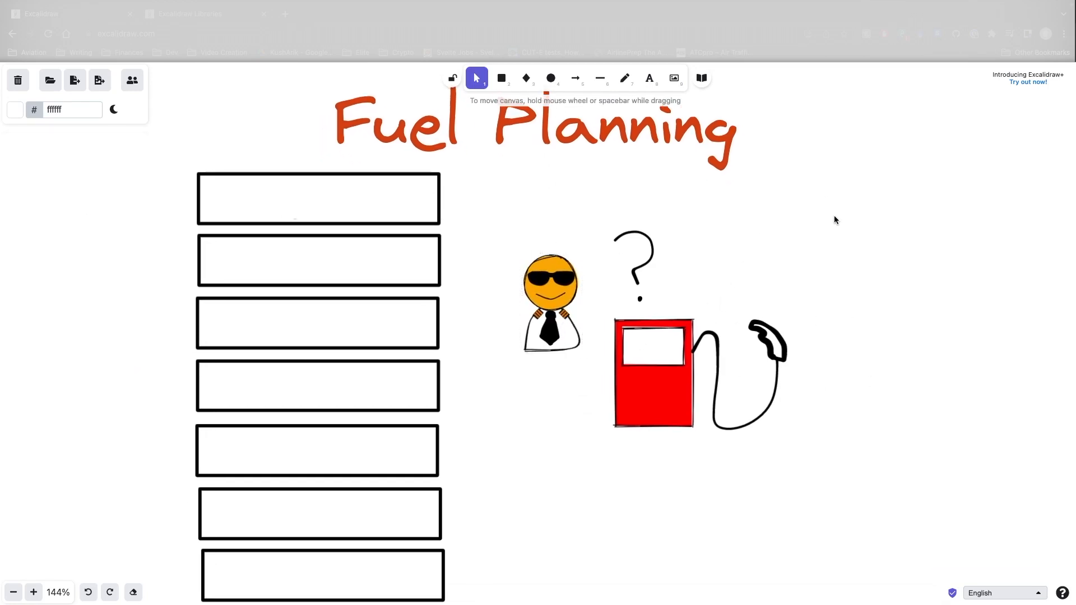
{"action": "mouse_move", "coordinate": [777, 288]}
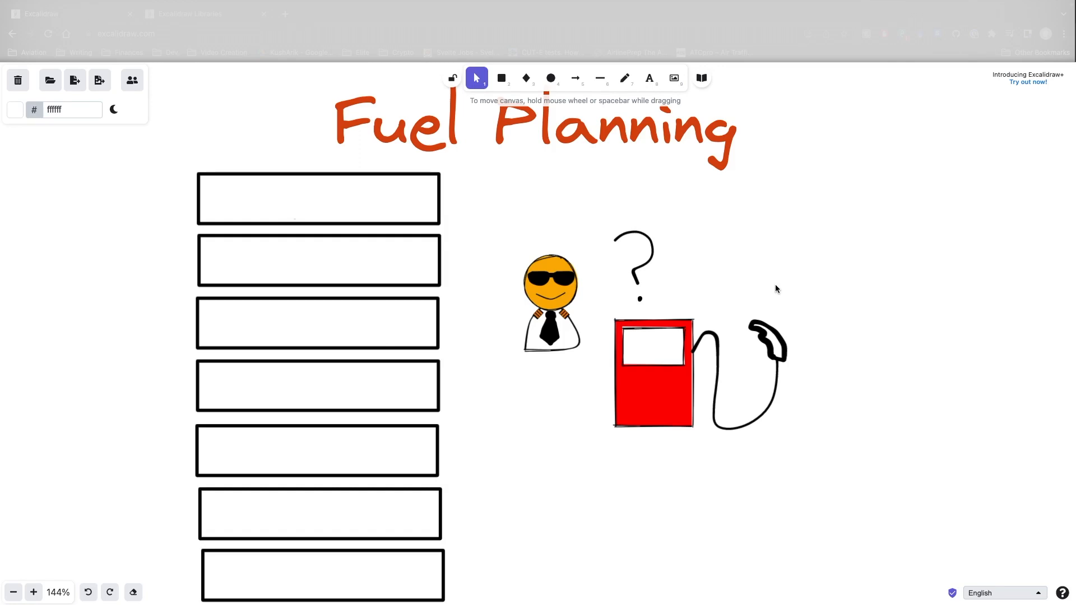
Step: Turn the plane along the taxiway and taxi it from its stand to the hold line and runway
{"action": "scroll", "scroll_direction": "down", "scroll_amount": 3}
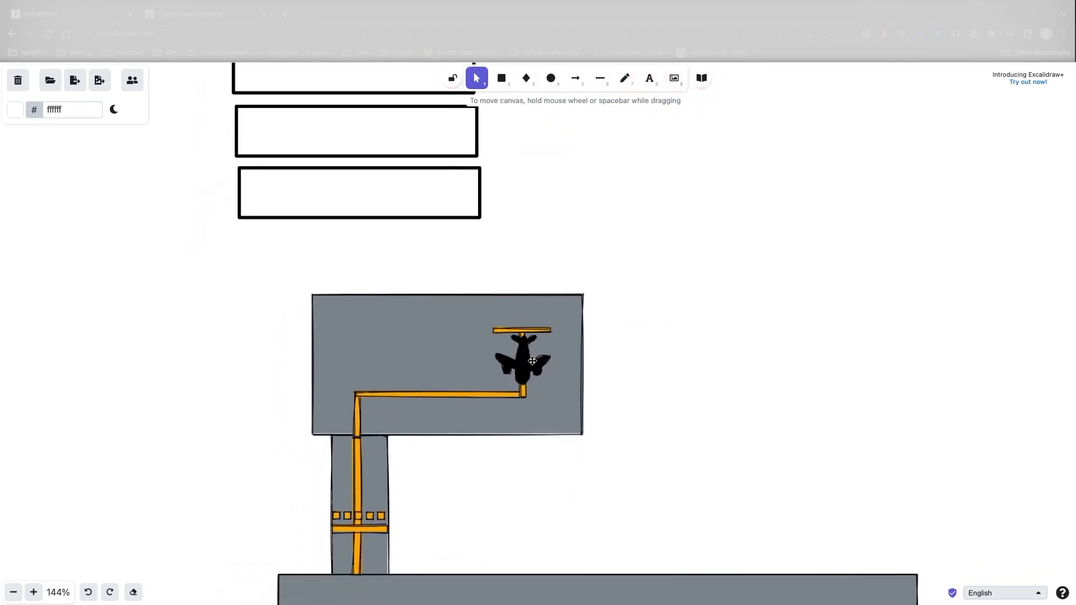
{"action": "mouse_move", "coordinate": [726, 400]}
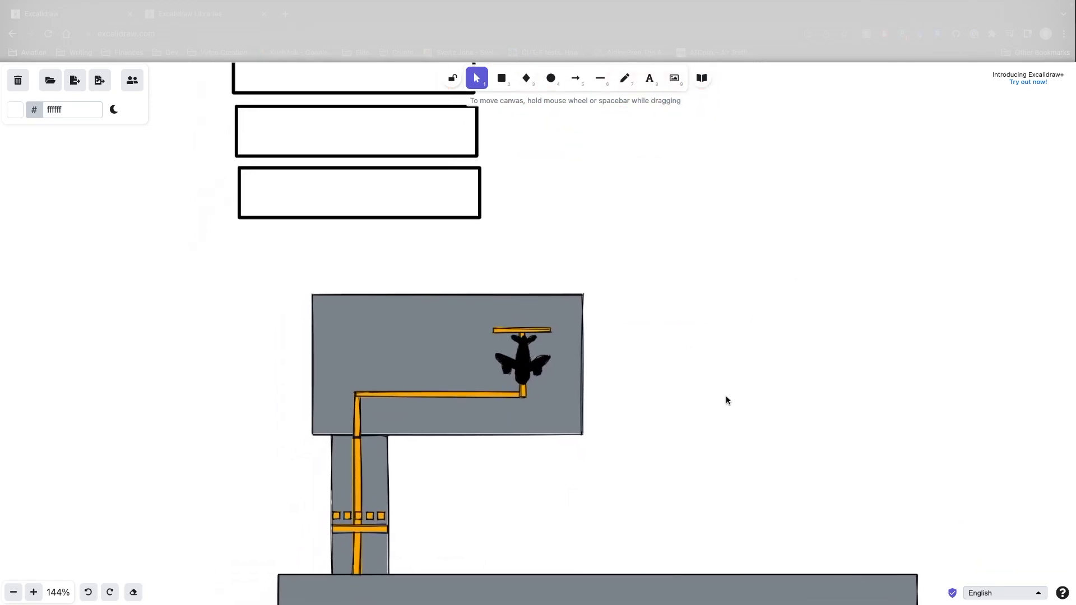
{"action": "mouse_move", "coordinate": [785, 388]}
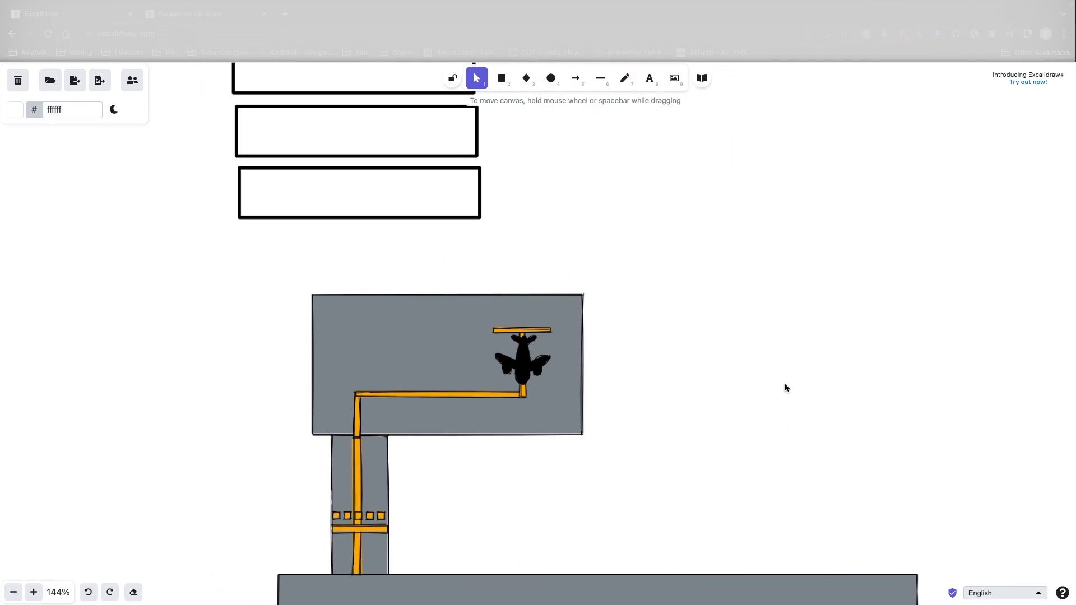
{"action": "mouse_move", "coordinate": [702, 390]}
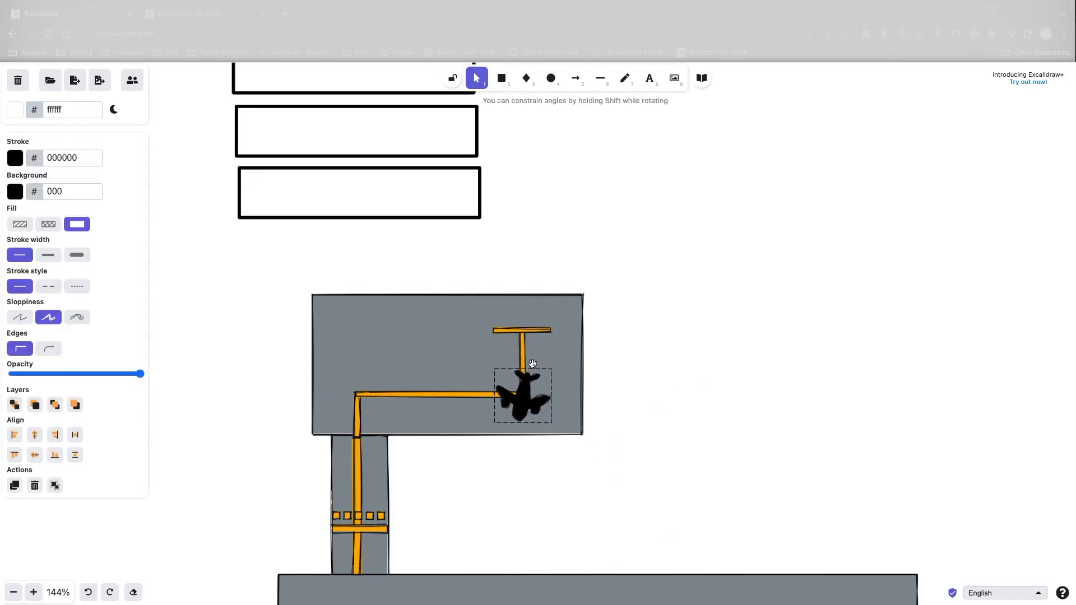
{"action": "left_click", "coordinate": [518, 402]}
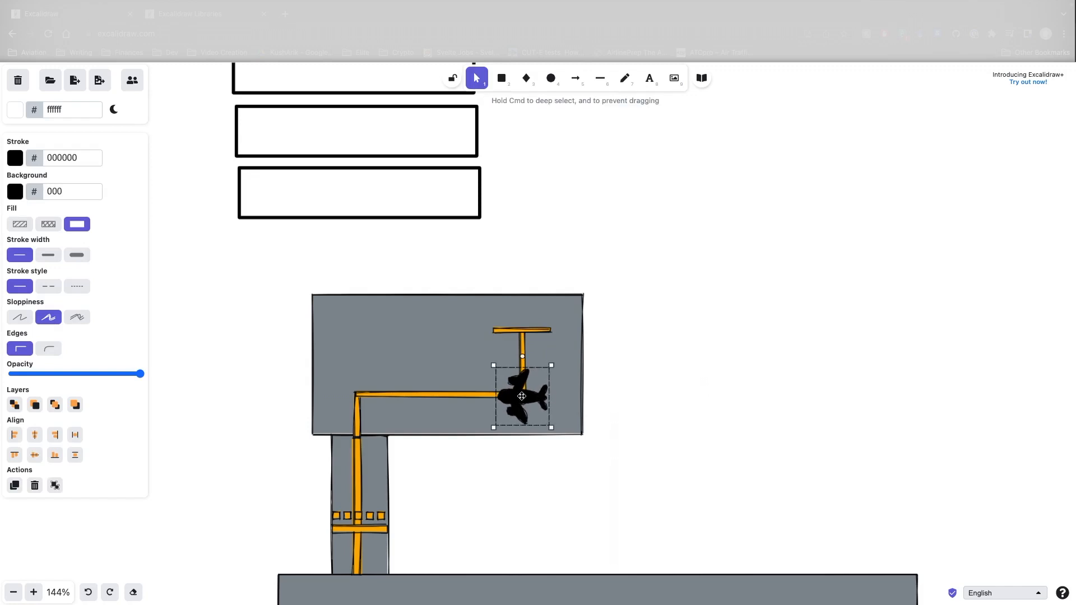
{"action": "left_click_drag", "start_coordinate": [522, 396], "coordinate": [362, 398]}
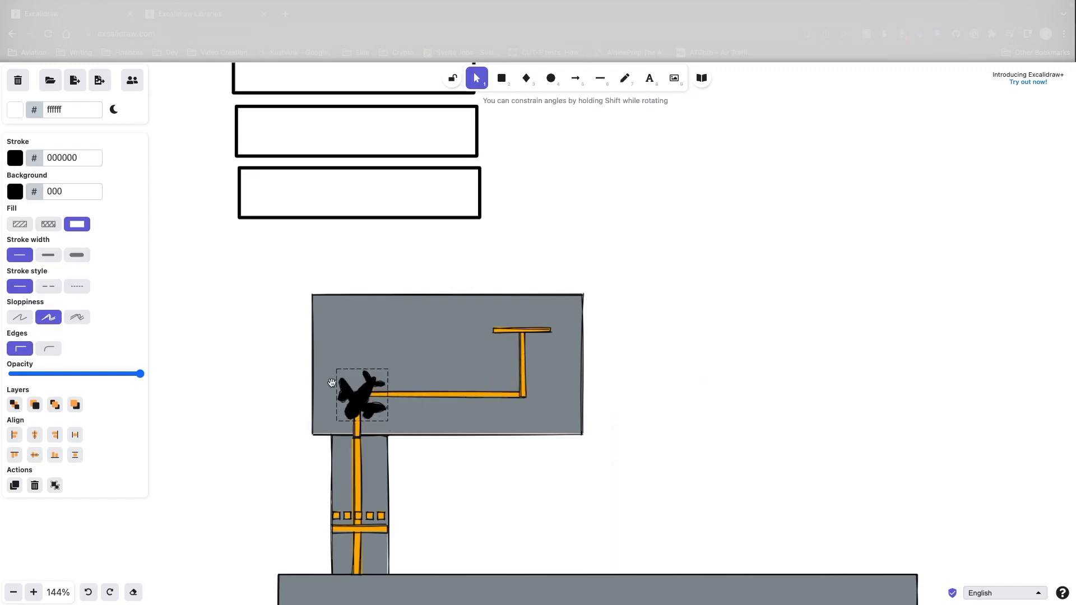
{"action": "left_click_drag", "start_coordinate": [360, 394], "coordinate": [354, 487]}
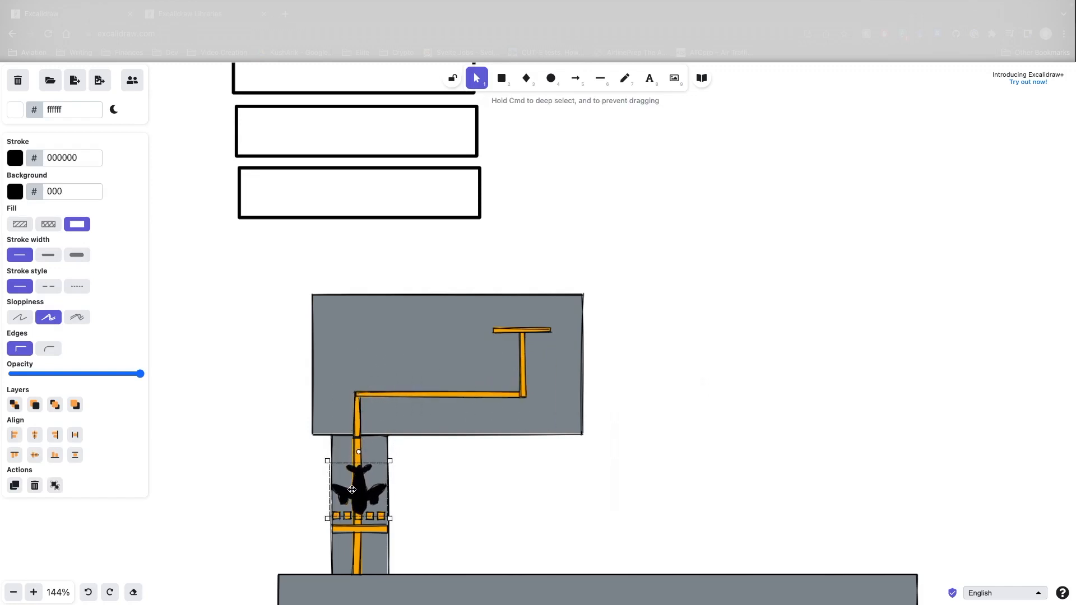
{"action": "scroll", "scroll_direction": "down", "scroll_amount": 3}
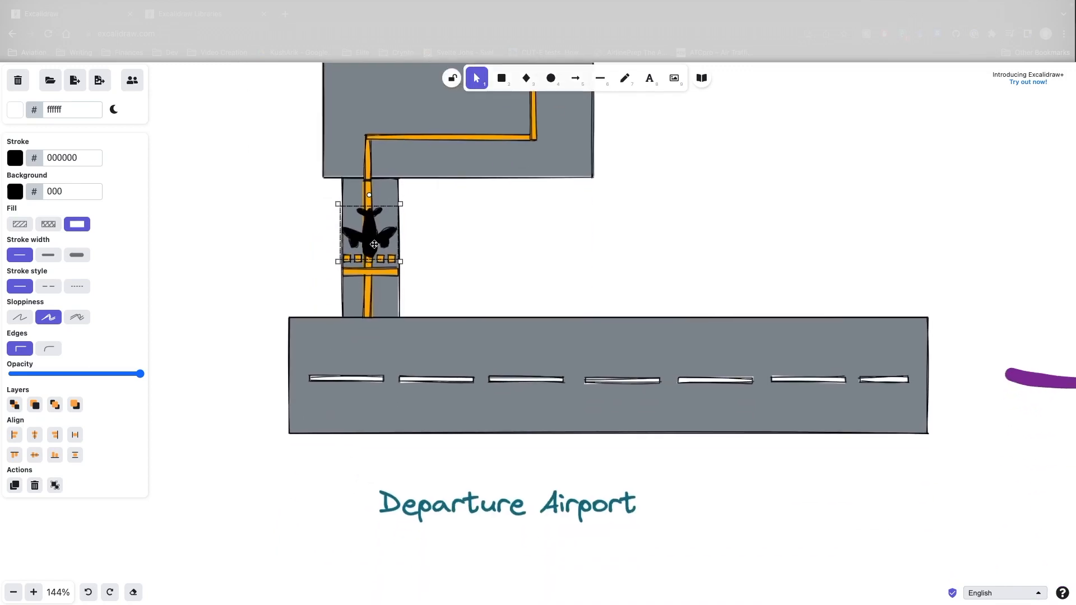
{"action": "left_click_drag", "start_coordinate": [370, 237], "coordinate": [363, 371]}
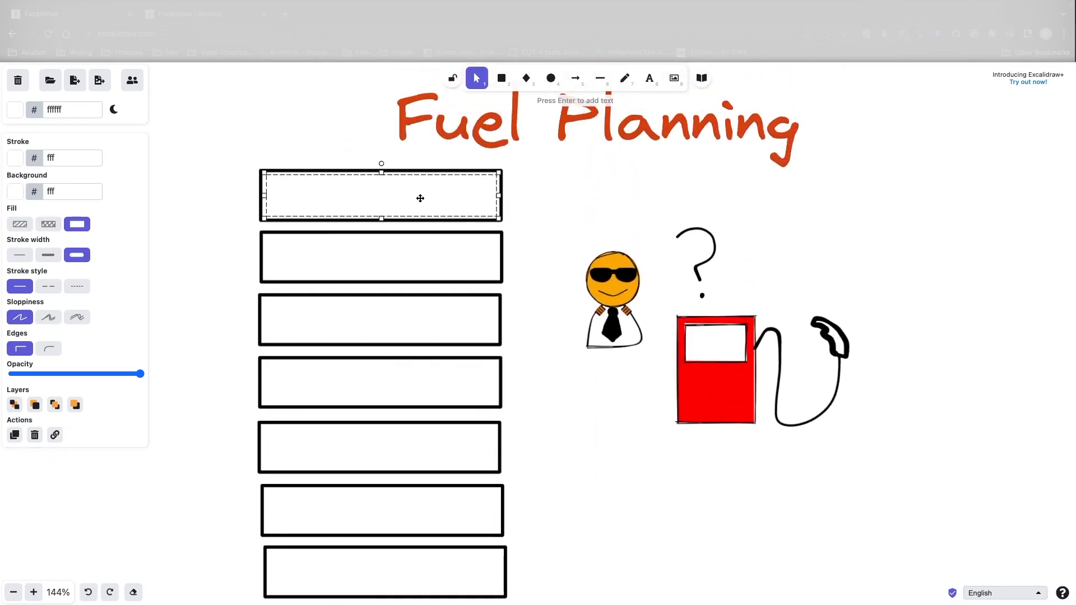
Step: Write 'Taxy / APU' inside the top fuel rectangle
{"action": "type", "text": "Taxy / APU"}
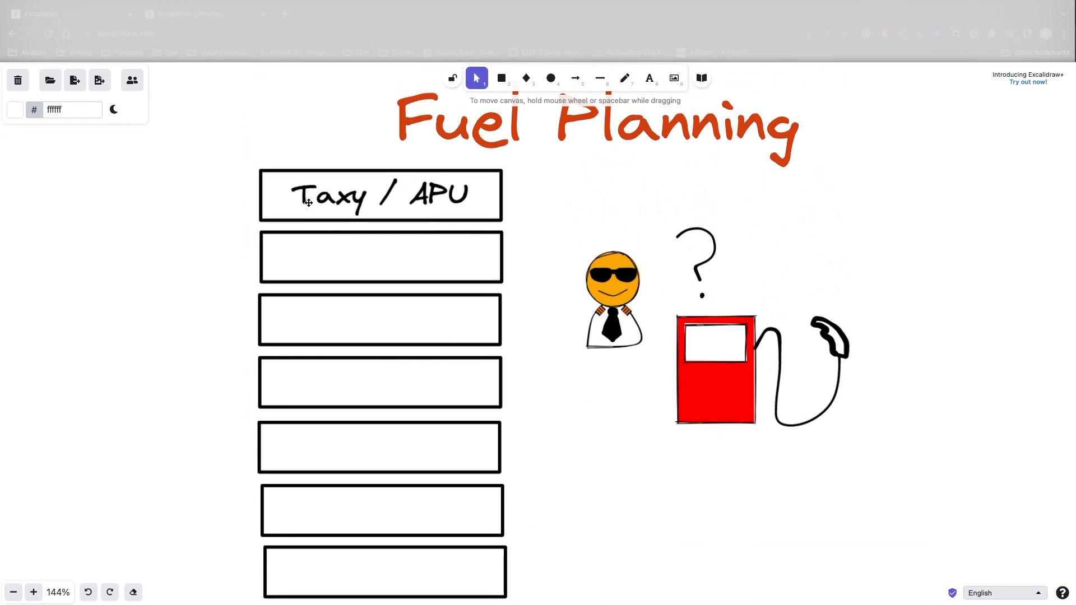
{"action": "mouse_move", "coordinate": [622, 322]}
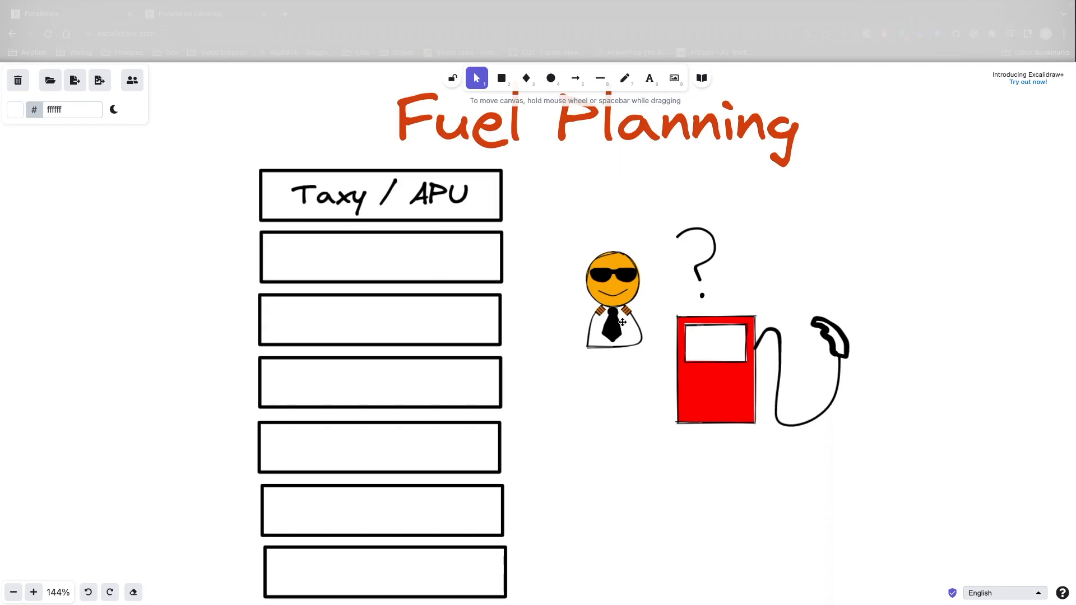
{"action": "mouse_move", "coordinate": [421, 258]}
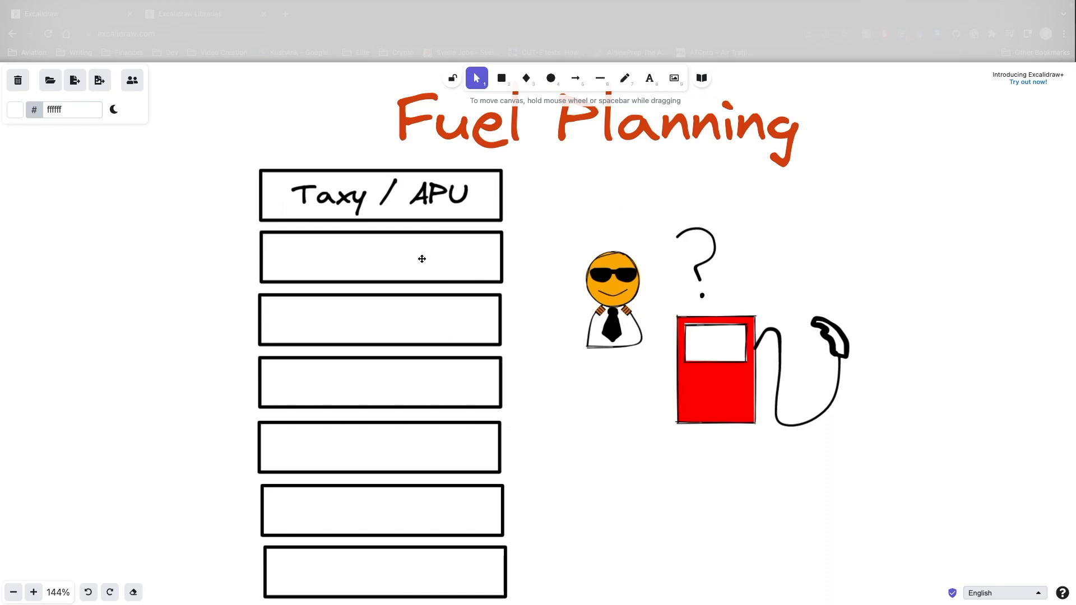
{"action": "scroll", "scroll_direction": "down", "scroll_amount": 3}
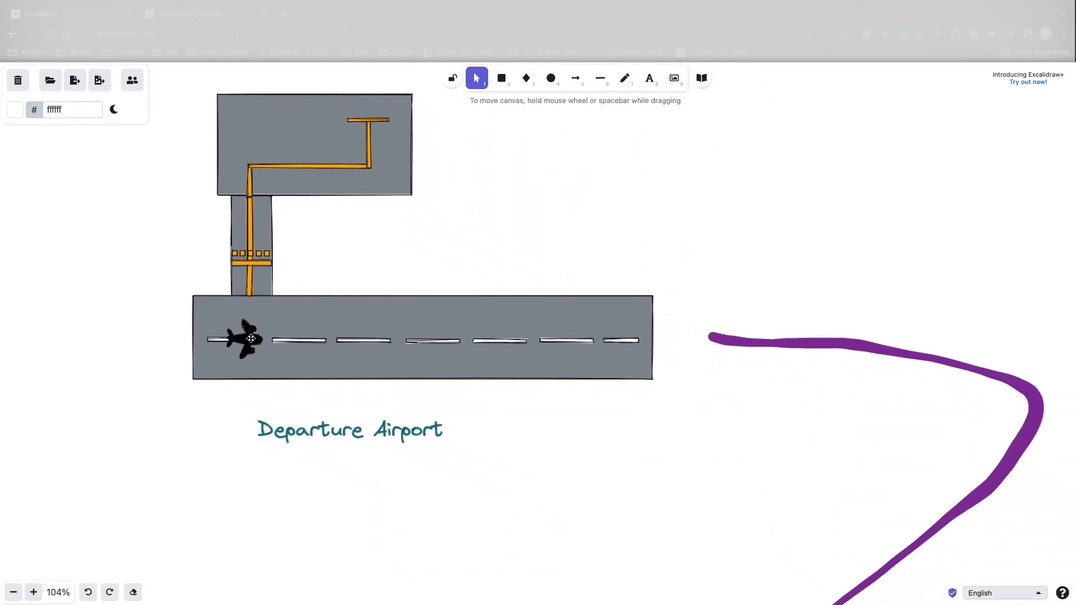
Step: Move the plane from the departure runway onto the purple route, then onto the destination runway
{"action": "left_click_drag", "start_coordinate": [251, 338], "coordinate": [827, 326]}
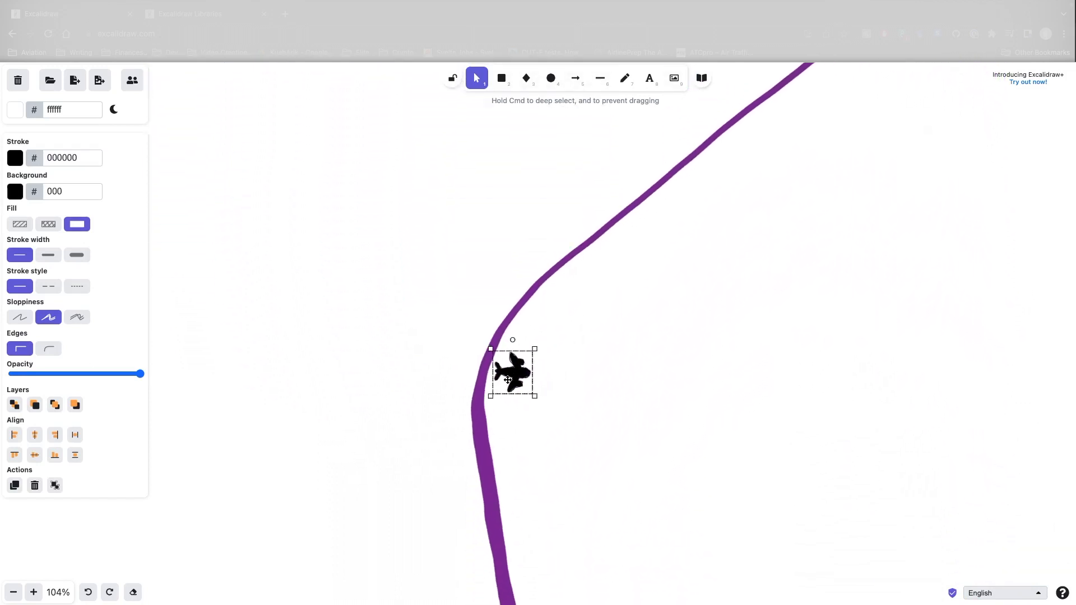
{"action": "left_click_drag", "start_coordinate": [512, 372], "coordinate": [497, 379]}
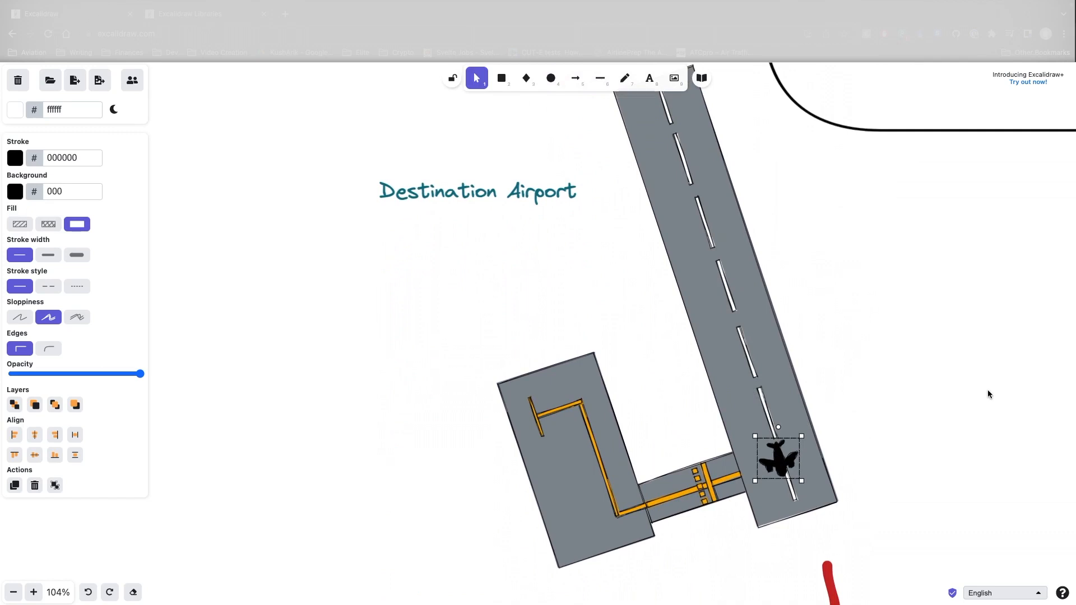
{"action": "mouse_move", "coordinate": [872, 434]}
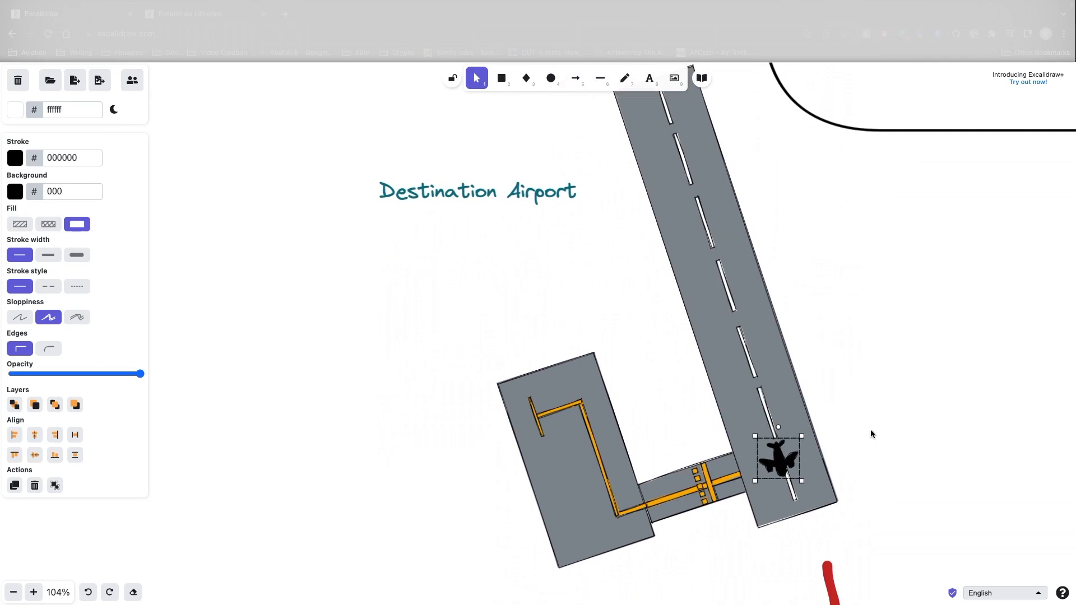
{"action": "mouse_move", "coordinate": [688, 370]}
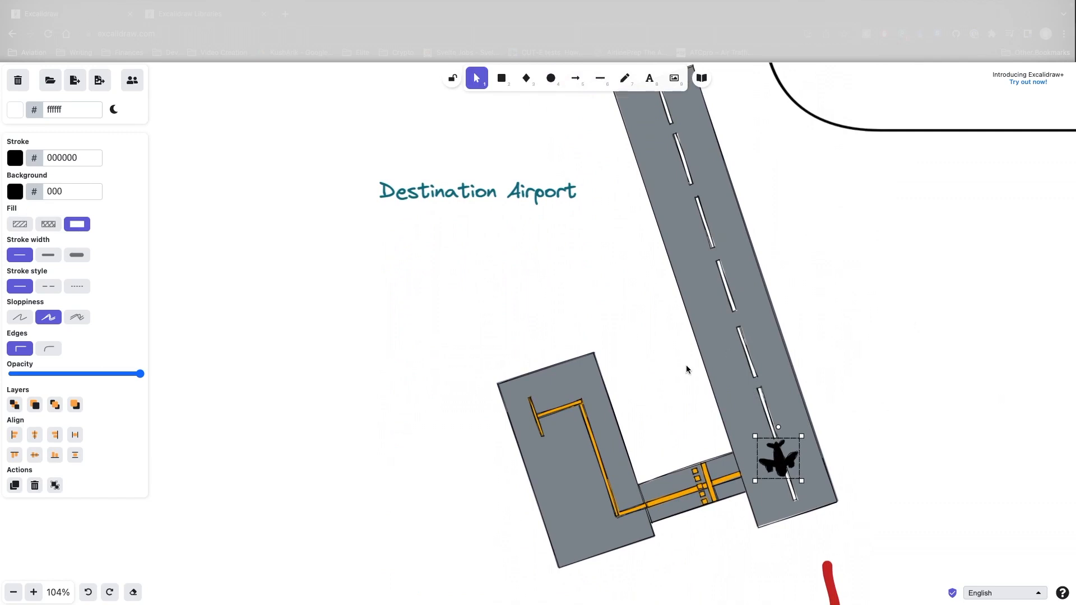
{"action": "mouse_move", "coordinate": [810, 466]}
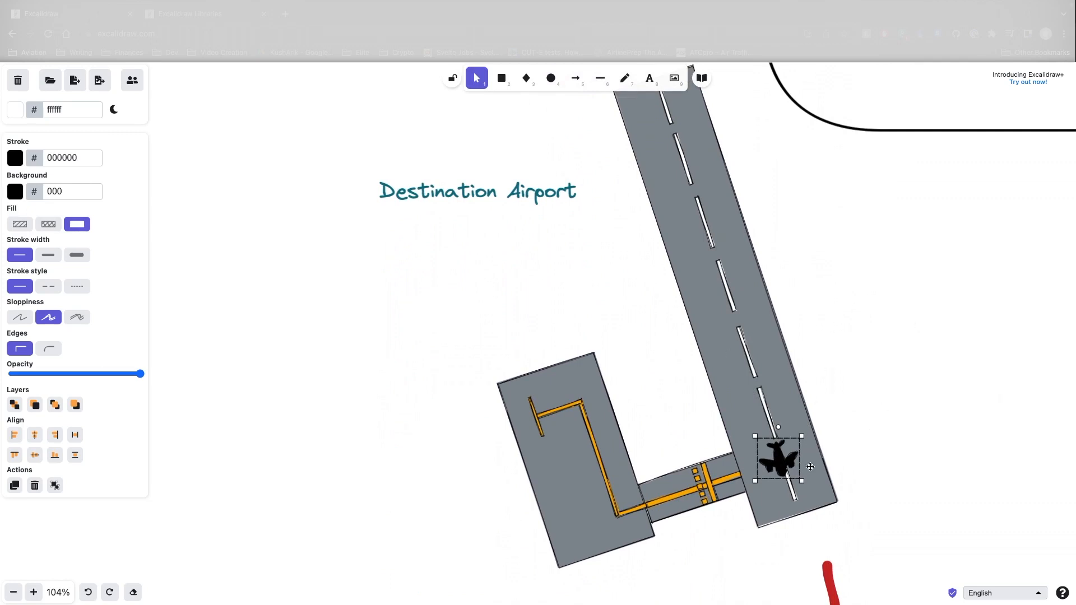
{"action": "scroll", "scroll_direction": "down", "scroll_amount": 3}
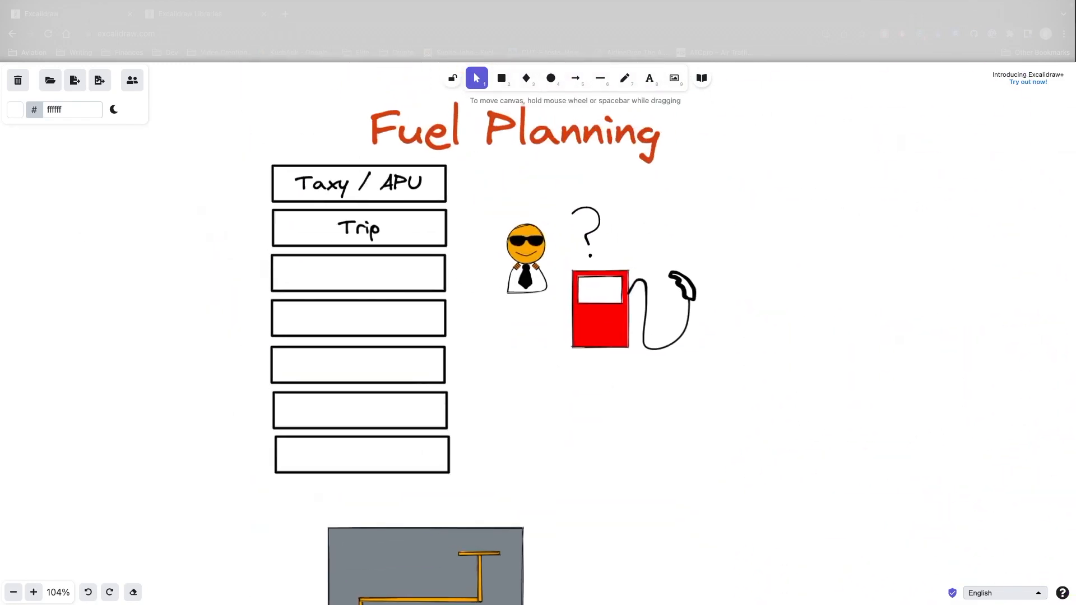
Step: Scroll down the whiteboard toward the departure airport
{"action": "scroll", "scroll_direction": "down", "scroll_amount": 3}
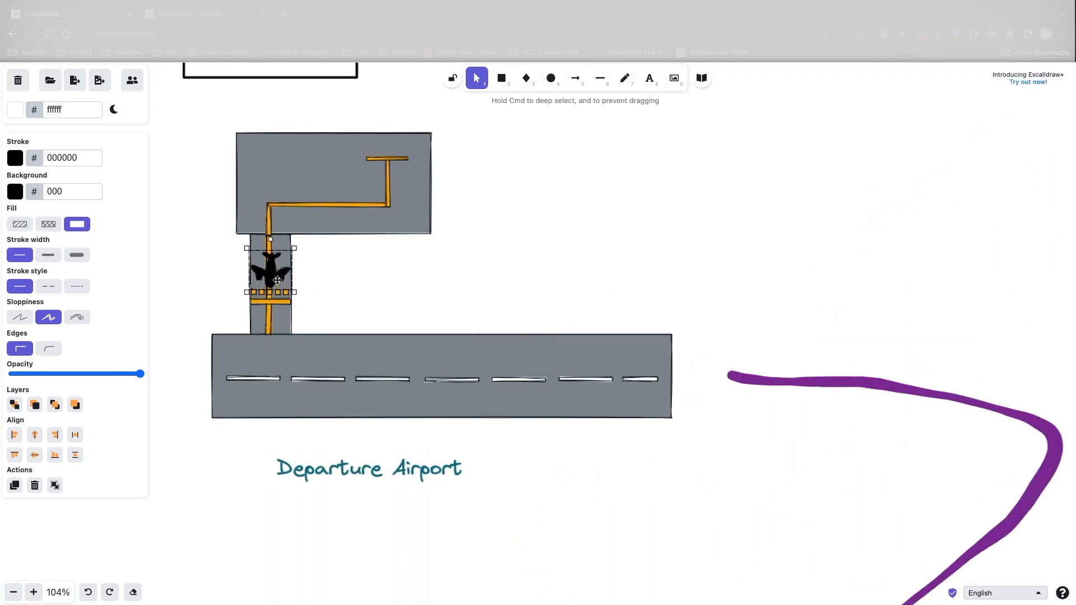
{"action": "mouse_move", "coordinate": [464, 316]}
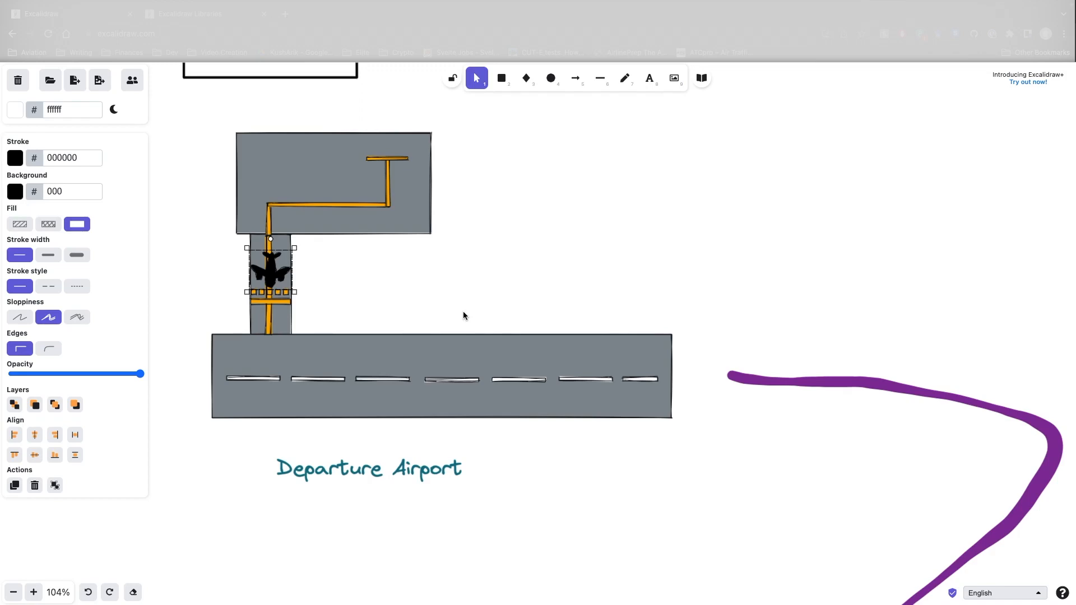
{"action": "mouse_move", "coordinate": [477, 315]}
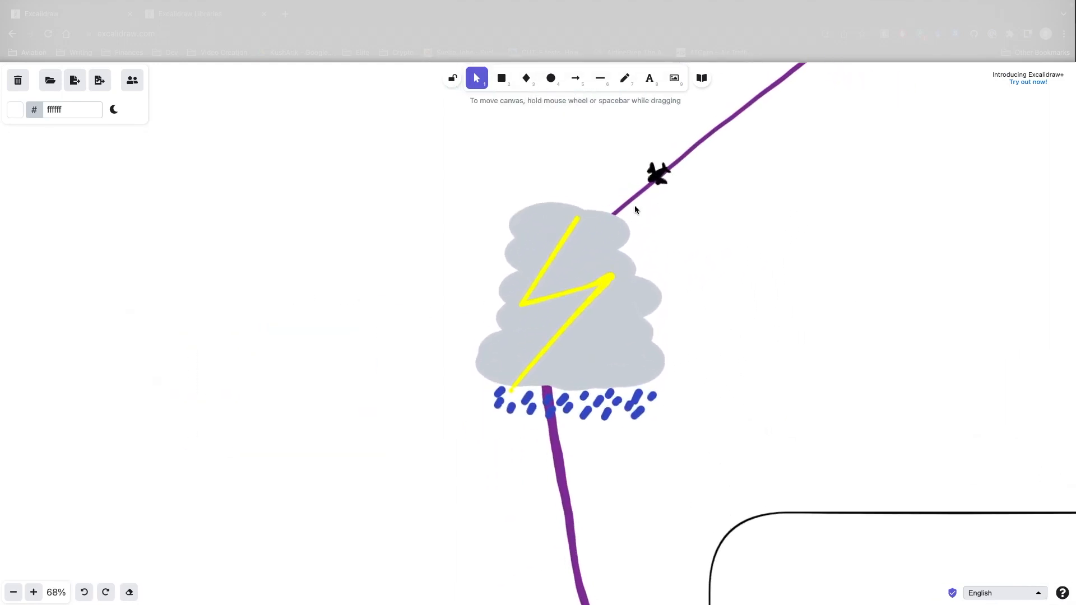
Step: Freehand a purple detour line curving around the left side of the storm cloud
{"action": "left_click", "coordinate": [624, 78]}
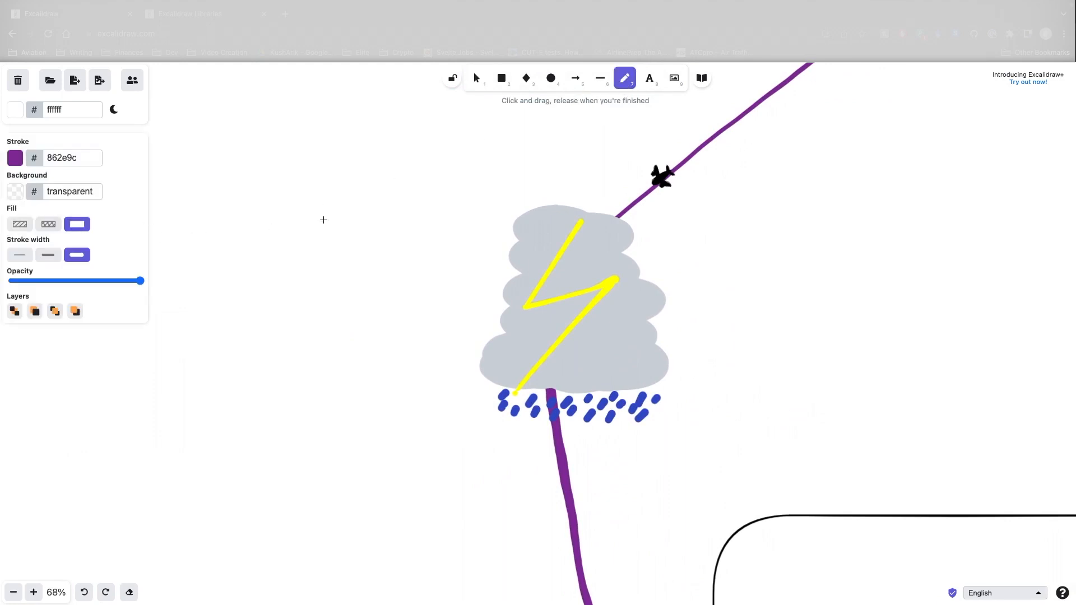
{"action": "mouse_move", "coordinate": [642, 195]}
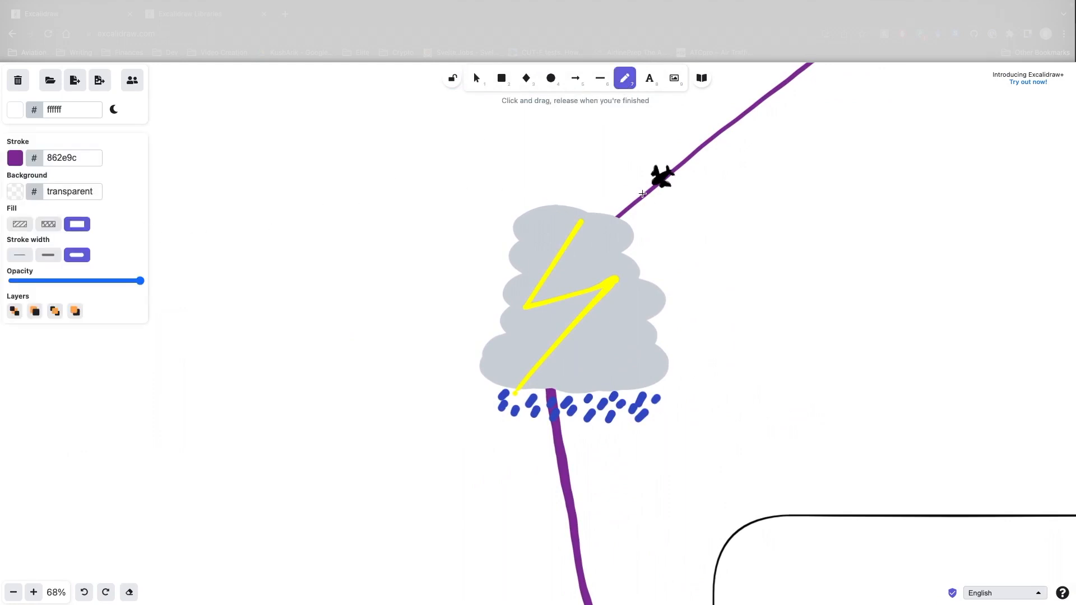
{"action": "left_click_drag", "start_coordinate": [652, 185], "coordinate": [398, 401]}
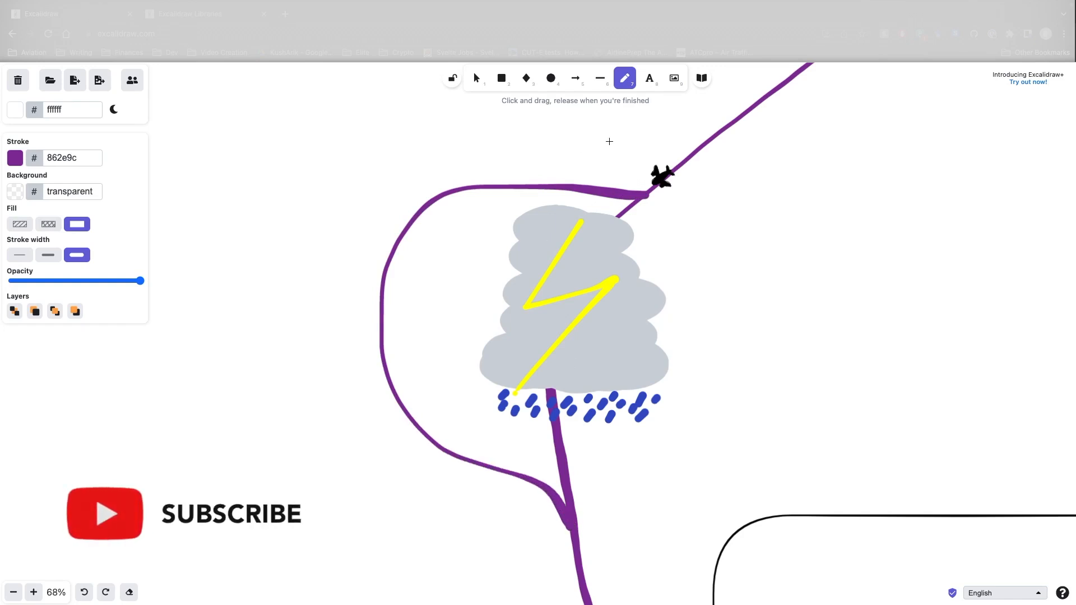
{"action": "left_click", "coordinate": [476, 78]}
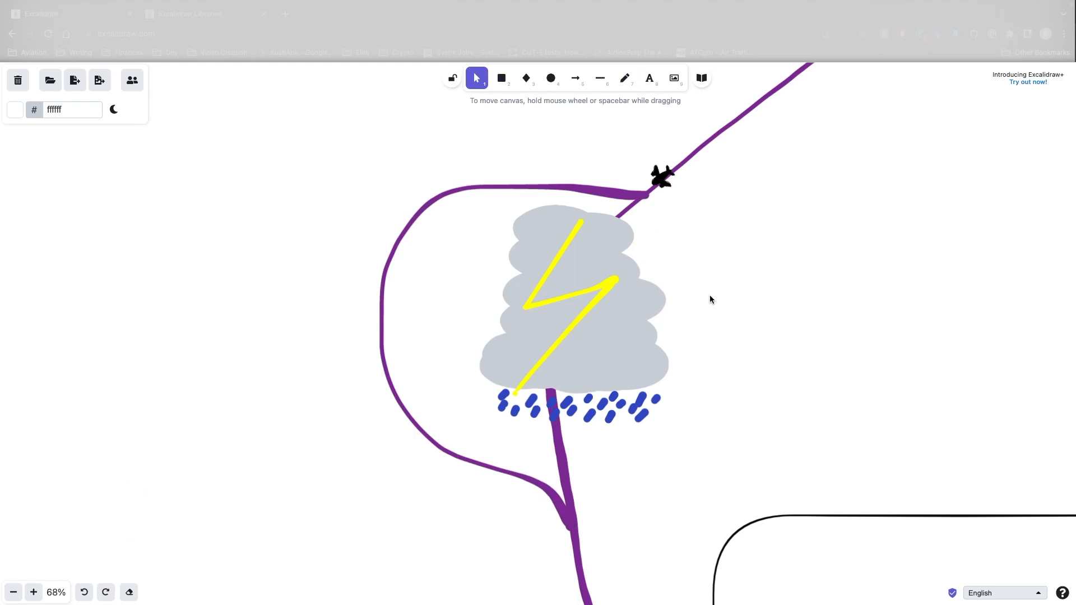
{"action": "mouse_move", "coordinate": [685, 309]}
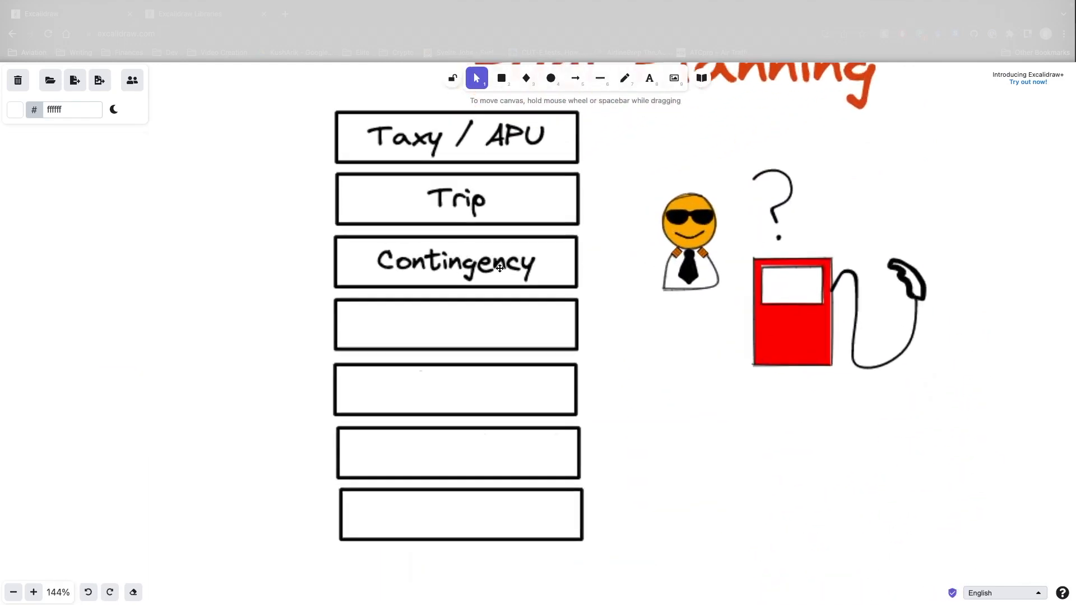
Step: Start a purple note reading '5% Trip / 15min of fuel' in medium font size
{"action": "left_click", "coordinate": [649, 78]}
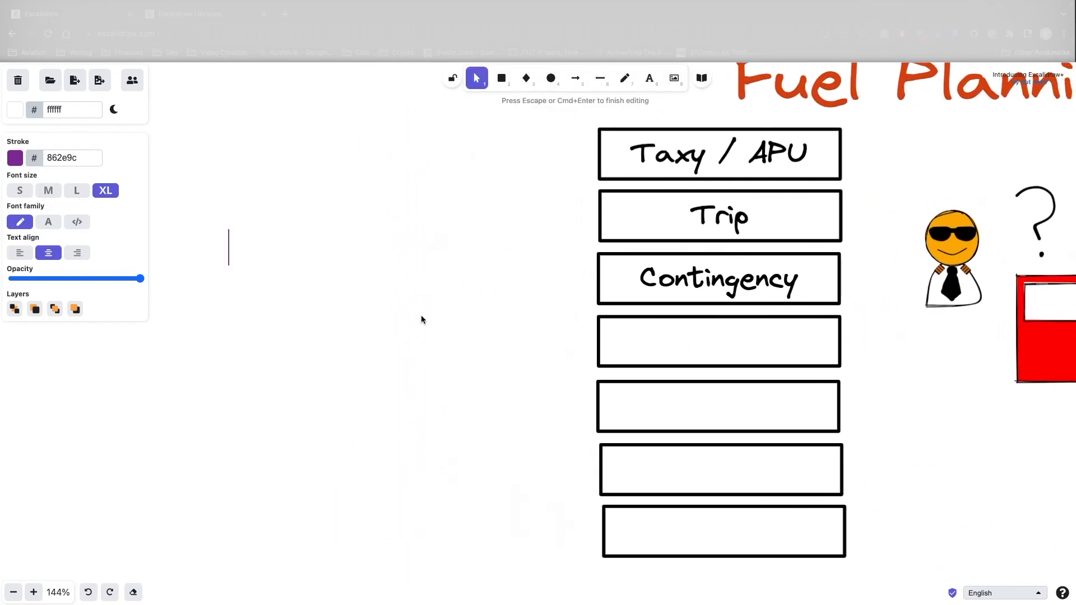
{"action": "type", "text": "5% Tr"}
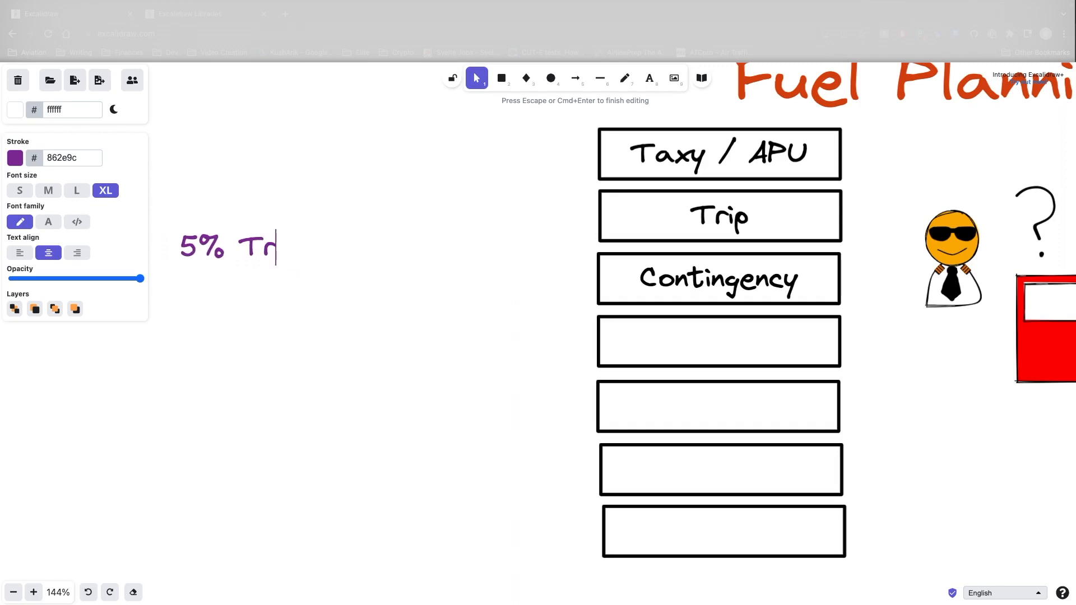
{"action": "left_click", "coordinate": [48, 190]}
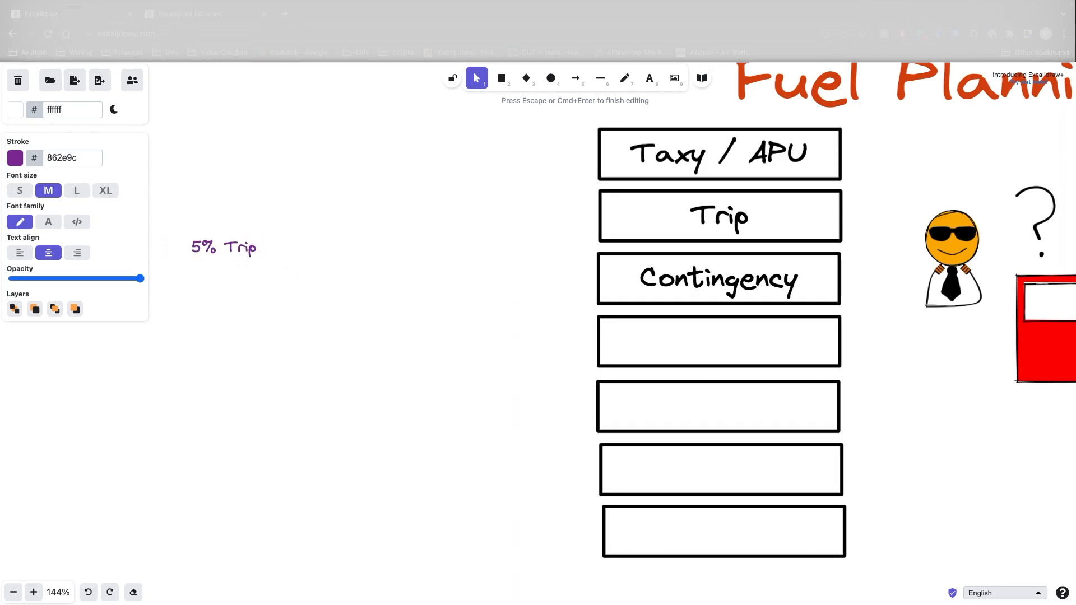
{"action": "type", "text": "/ 15min"}
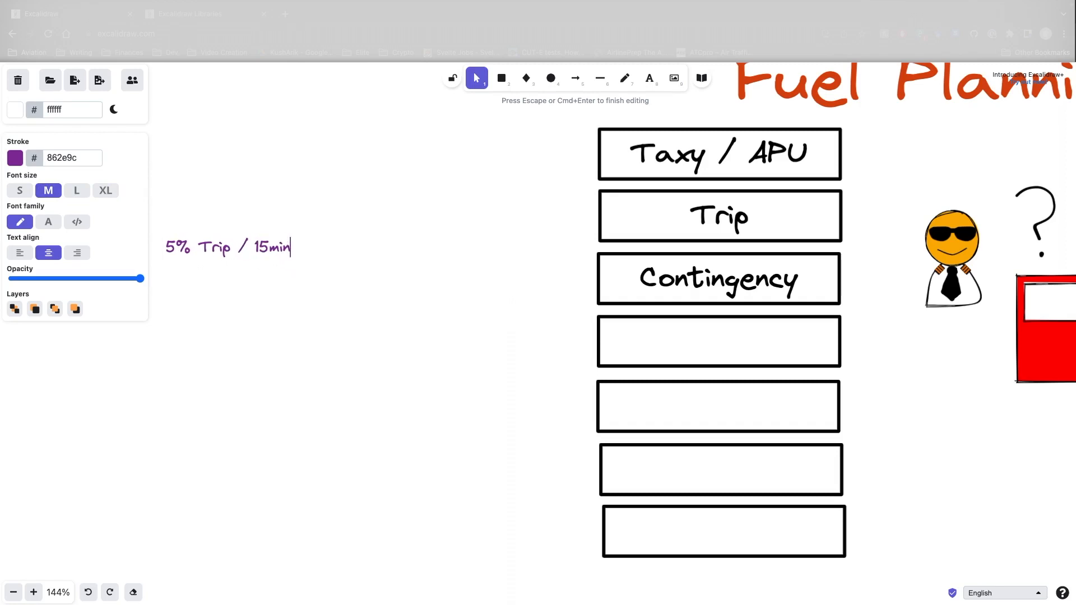
{"action": "type", "text": "of fuel"}
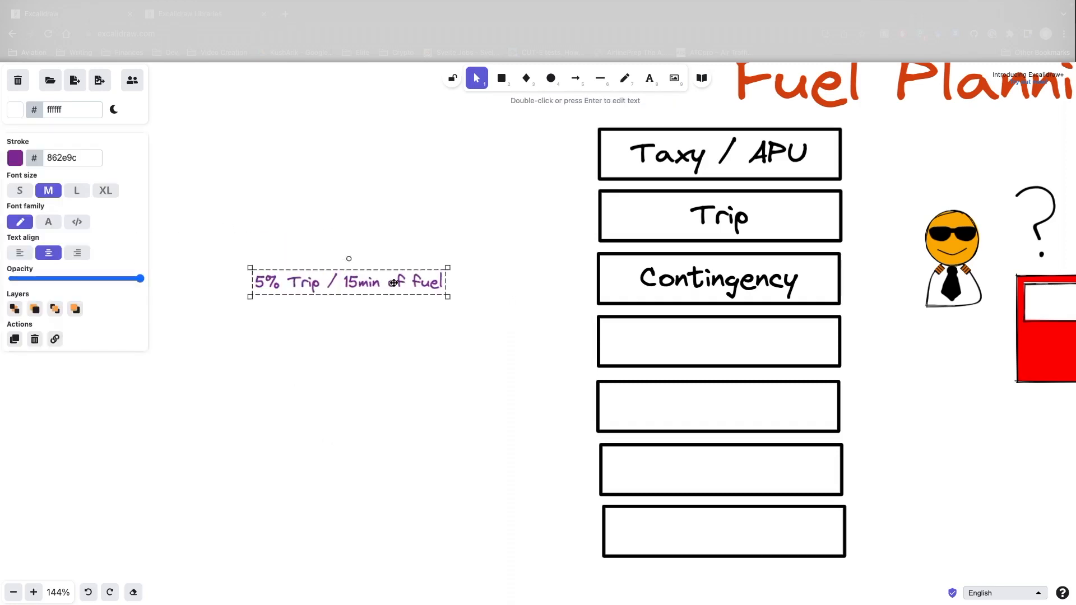
Step: Add the second note line '3% Trip IF SUITABLE ERA' and finish editing
{"action": "double_click", "coordinate": [348, 282]}
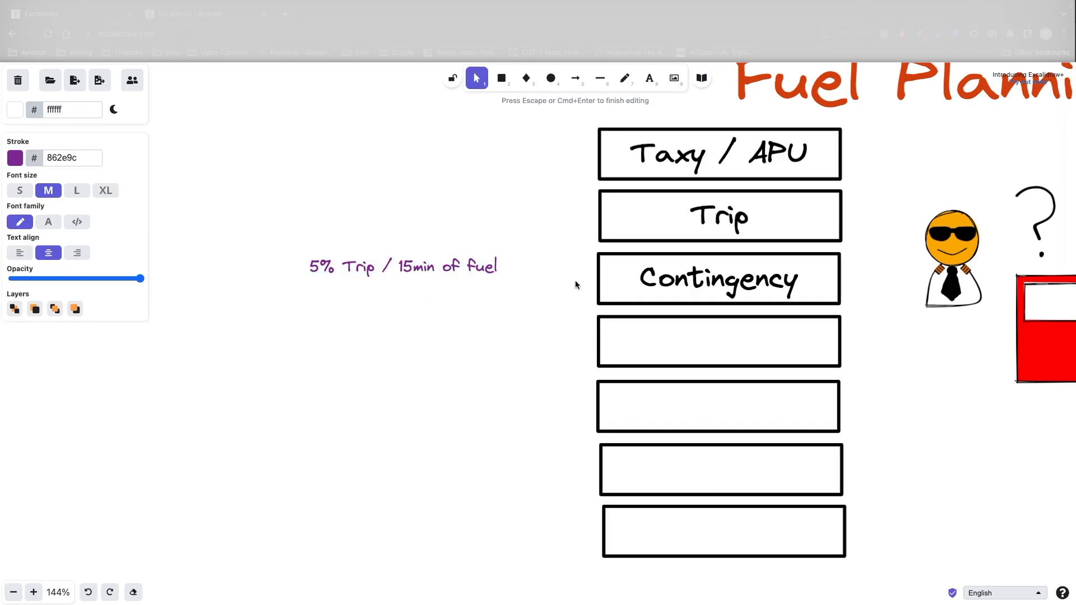
{"action": "type", "text": "3% t"}
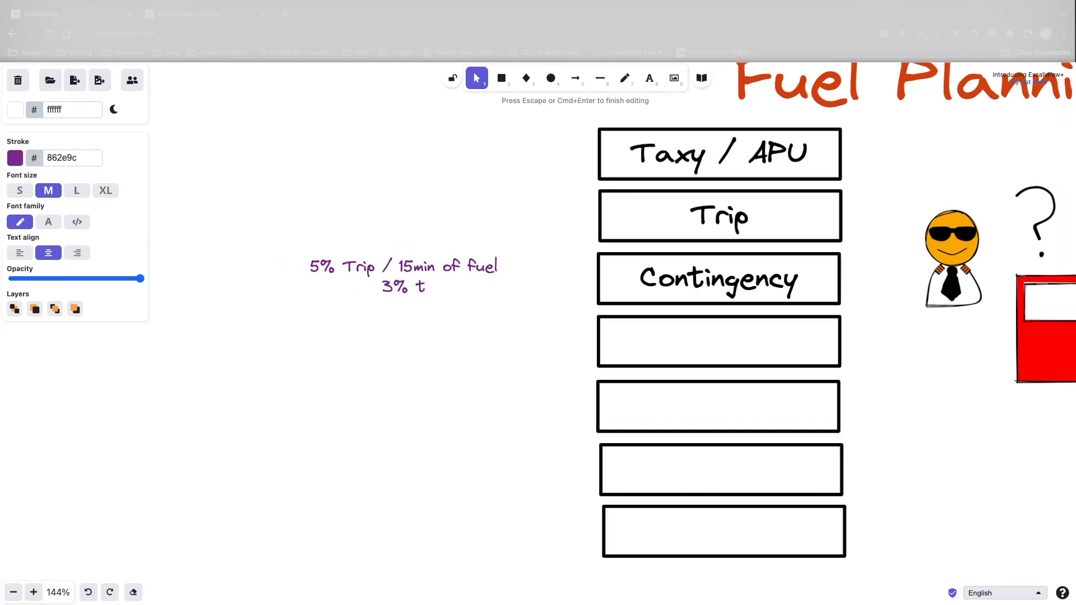
{"action": "type", "text": "rip IF"}
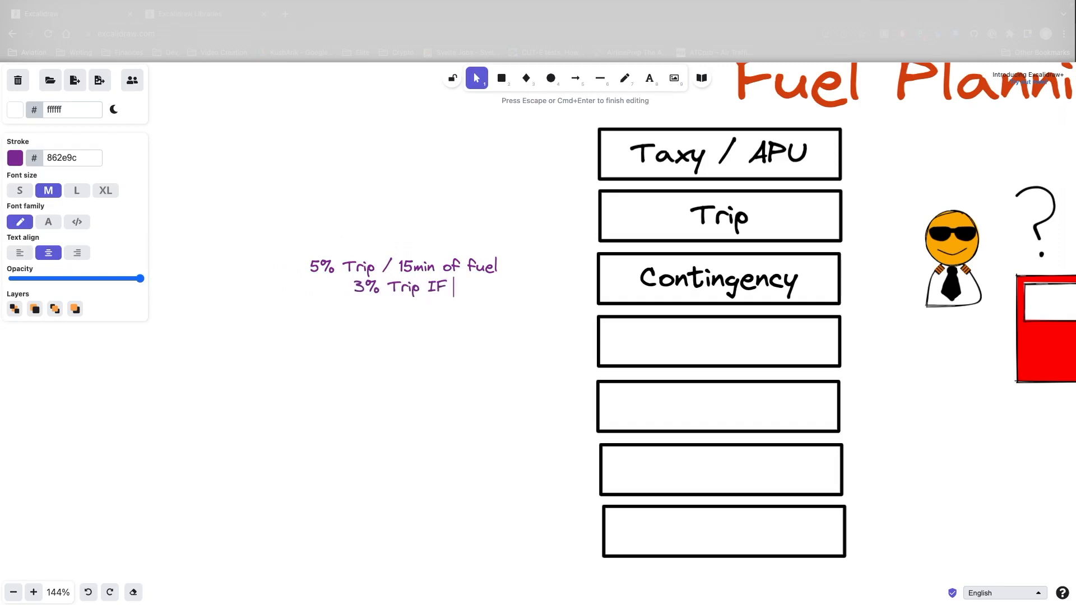
{"action": "type", "text": "SUIA"}
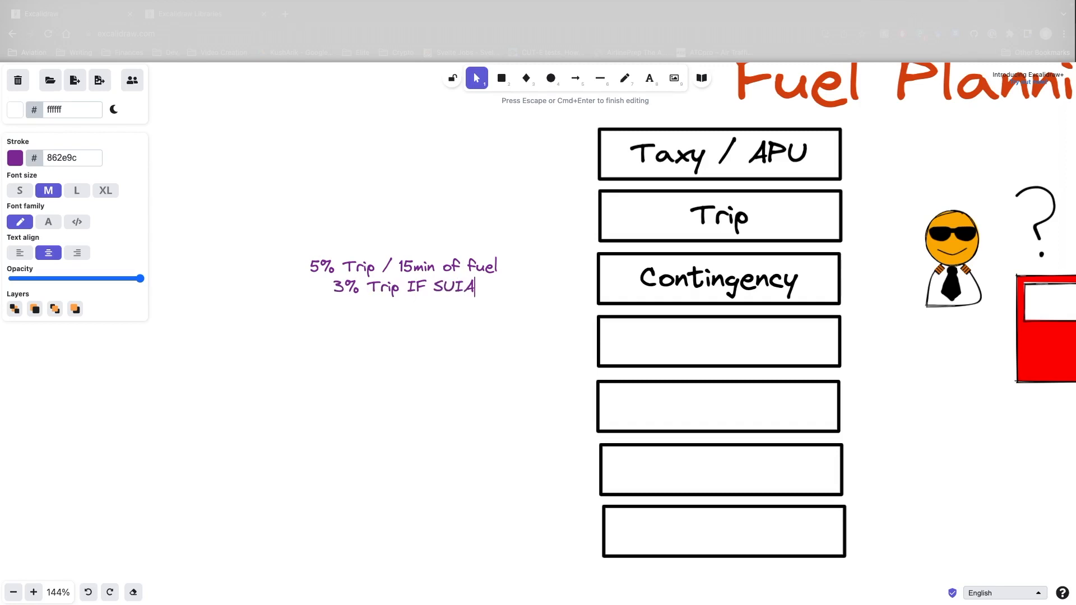
{"action": "type", "text": "TABLE ERA"}
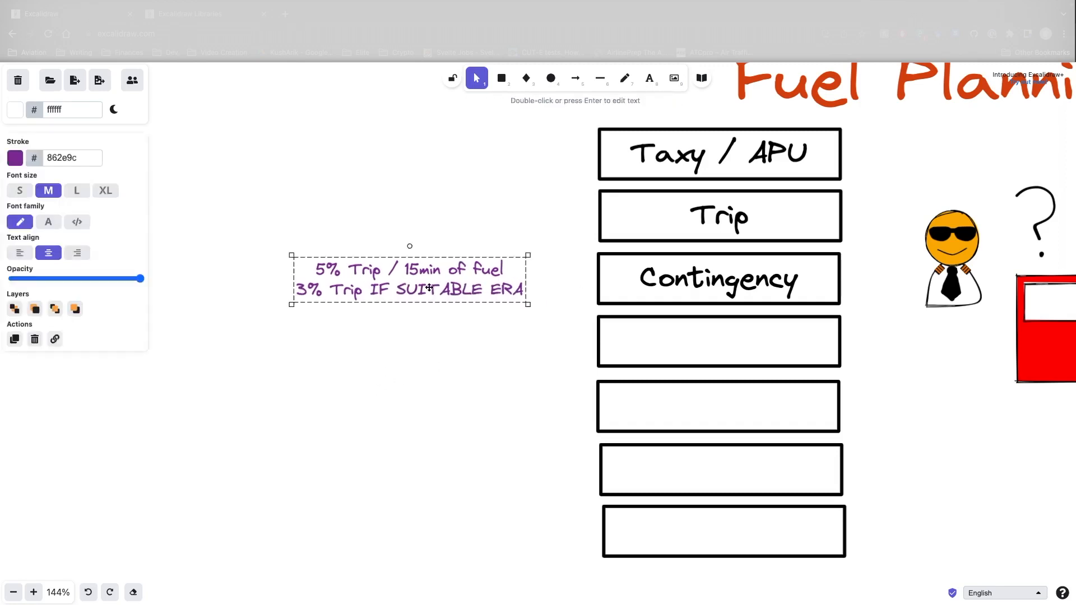
{"action": "left_click", "coordinate": [428, 371]}
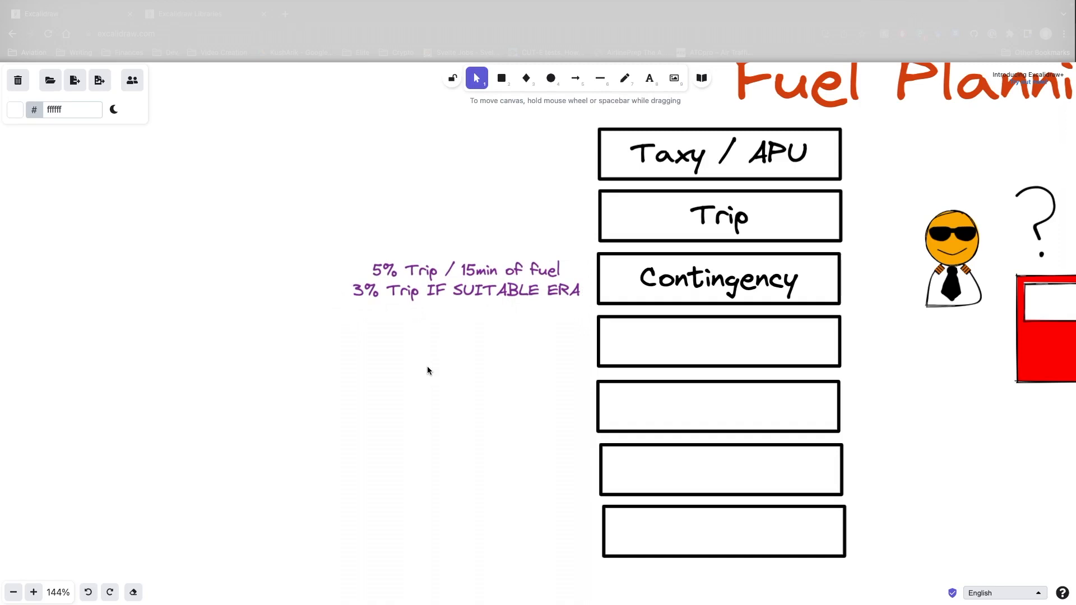
{"action": "mouse_move", "coordinate": [484, 283]}
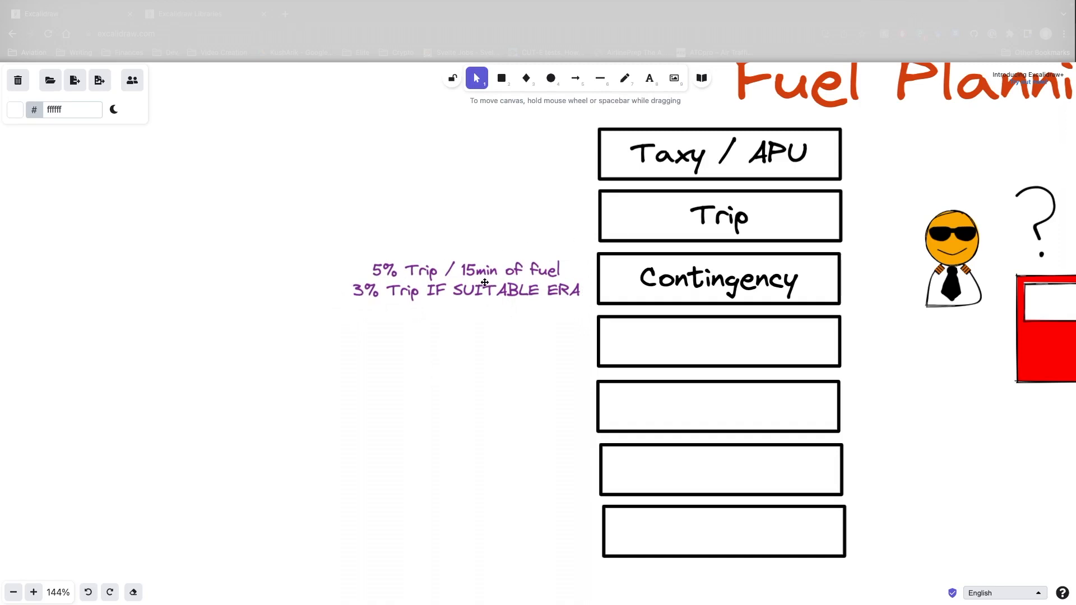
{"action": "mouse_move", "coordinate": [391, 274]}
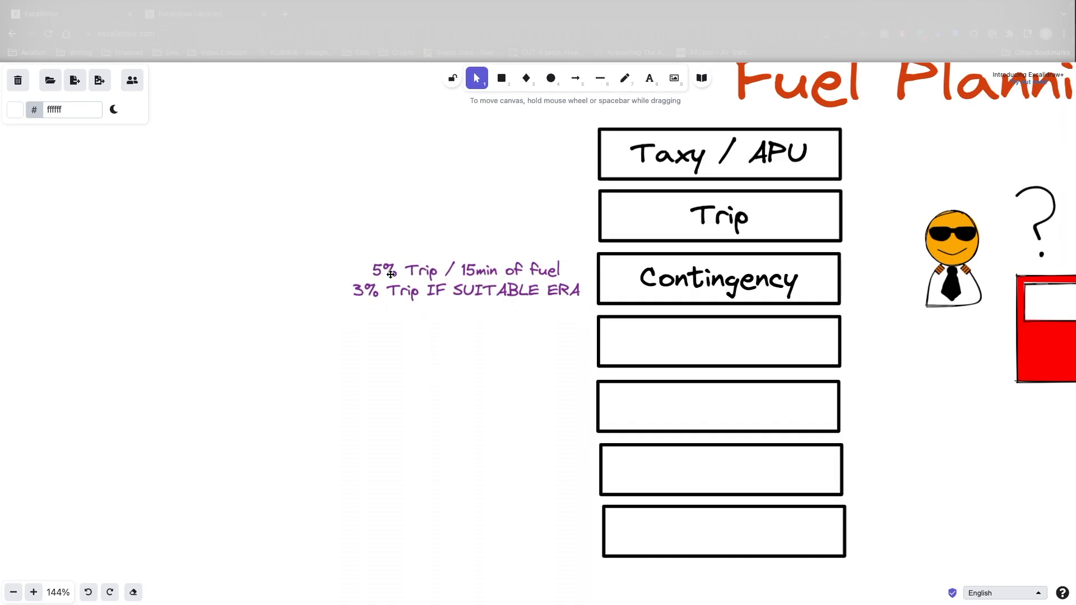
{"action": "mouse_move", "coordinate": [474, 279]}
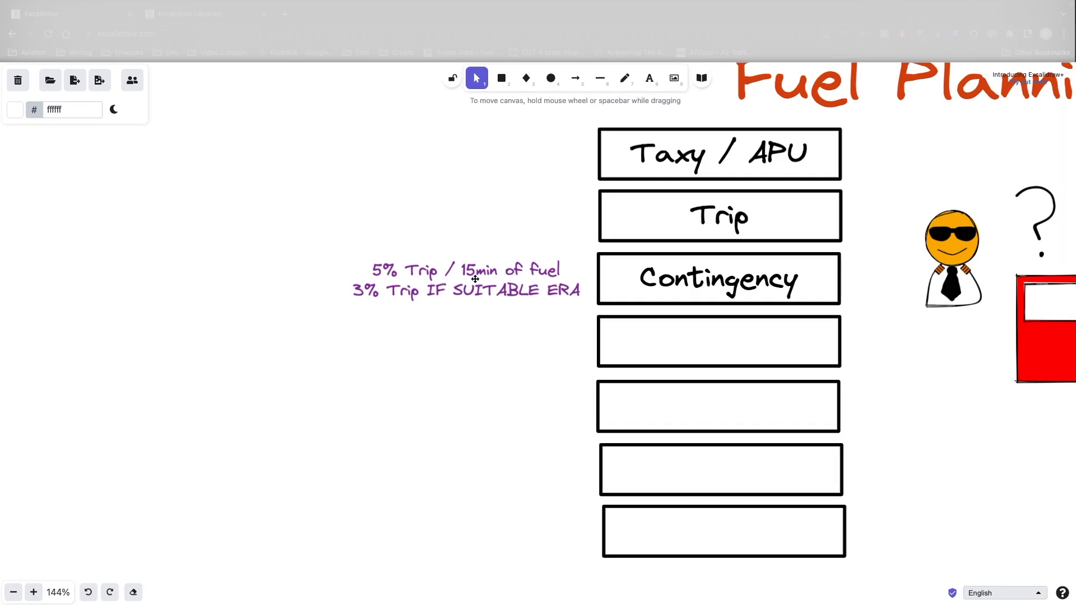
Step: Fly the plane from the destination runway along the red diversion to the alternate airport
{"action": "left_click", "coordinate": [466, 279]}
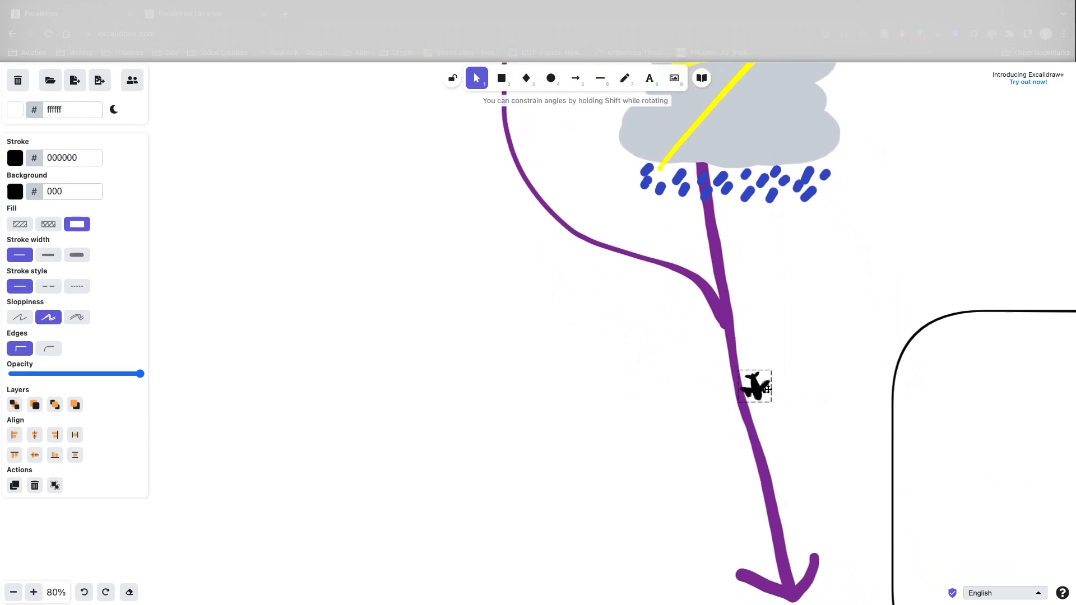
{"action": "mouse_move", "coordinate": [808, 396]}
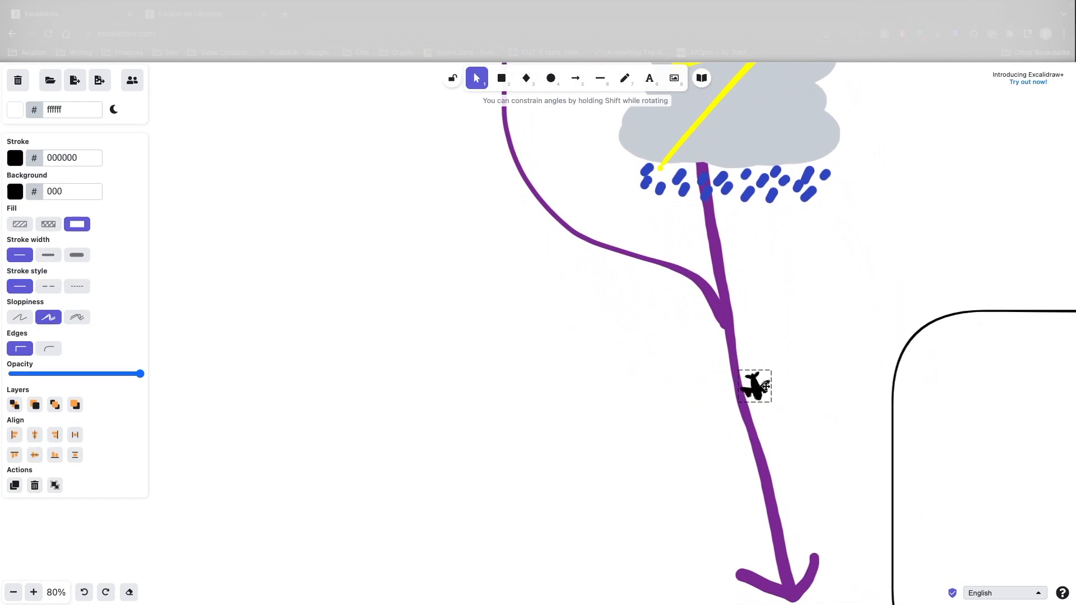
{"action": "scroll", "scroll_direction": "down", "scroll_amount": 3}
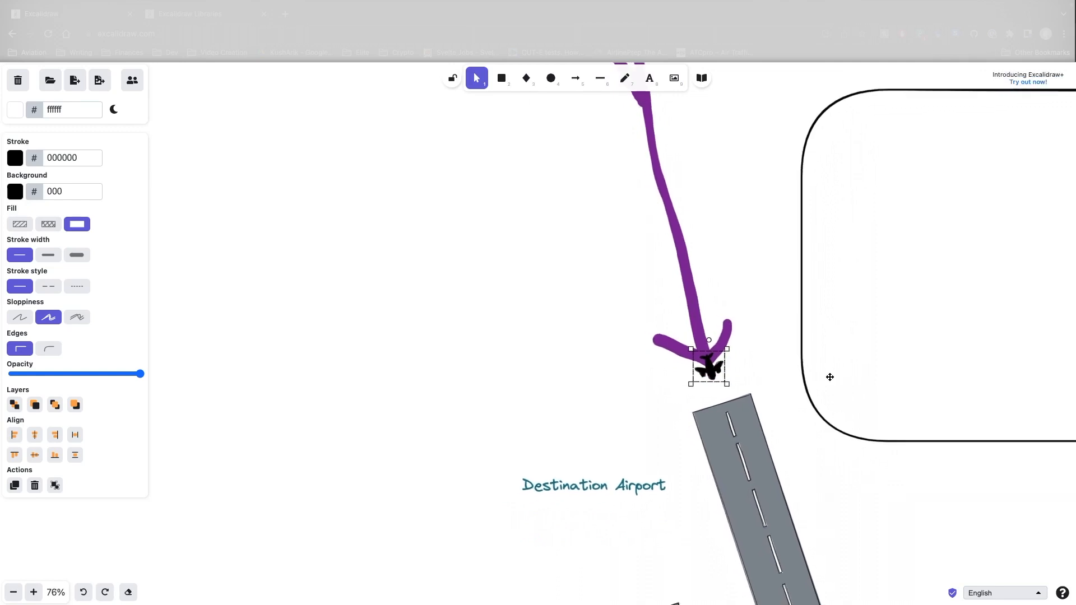
{"action": "scroll", "scroll_direction": "down", "scroll_amount": 3}
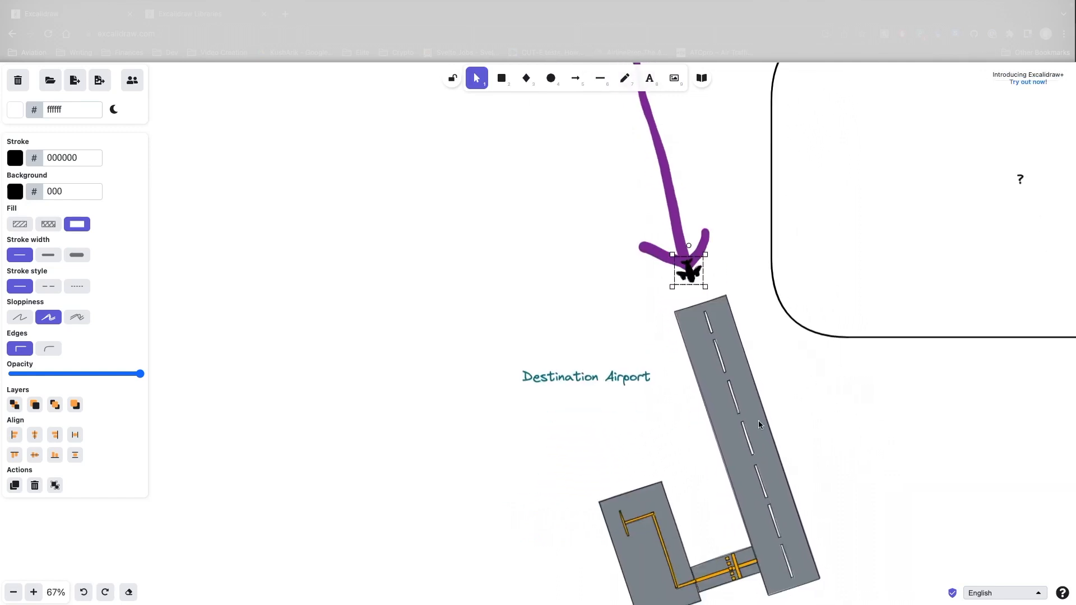
{"action": "mouse_move", "coordinate": [776, 452]}
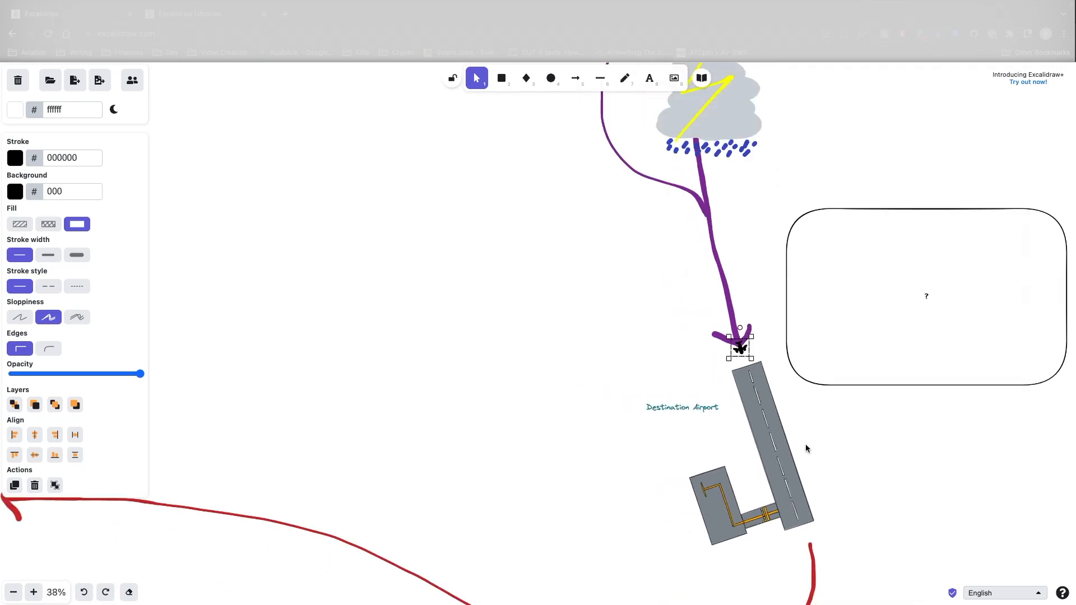
{"action": "scroll", "scroll_direction": "down", "scroll_amount": 3}
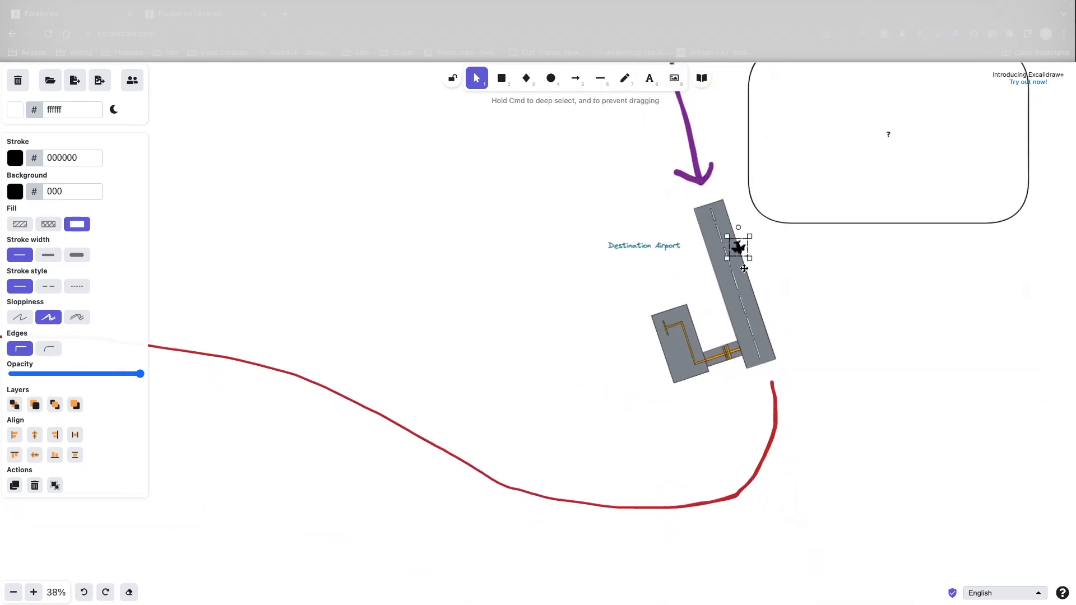
{"action": "left_click_drag", "start_coordinate": [737, 247], "coordinate": [763, 472]}
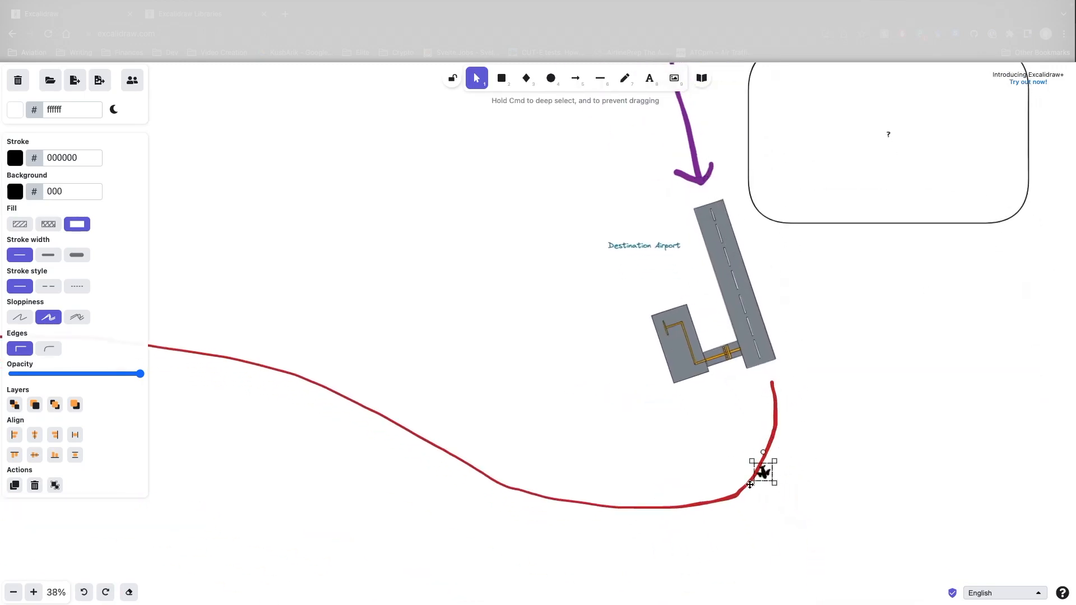
{"action": "left_click_drag", "start_coordinate": [762, 472], "coordinate": [673, 511]}
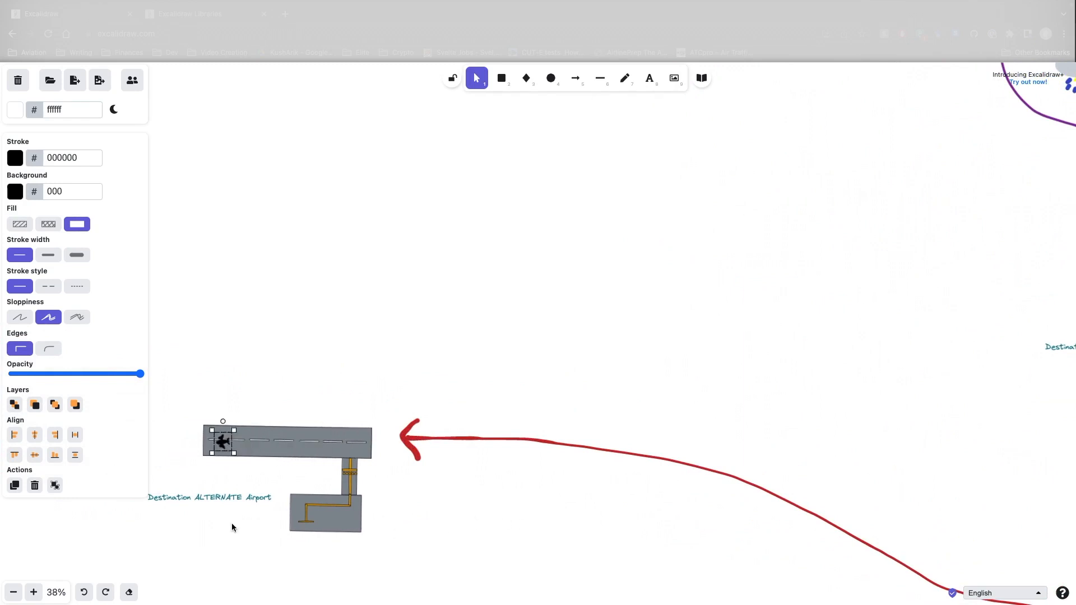
{"action": "left_click", "coordinate": [34, 592]}
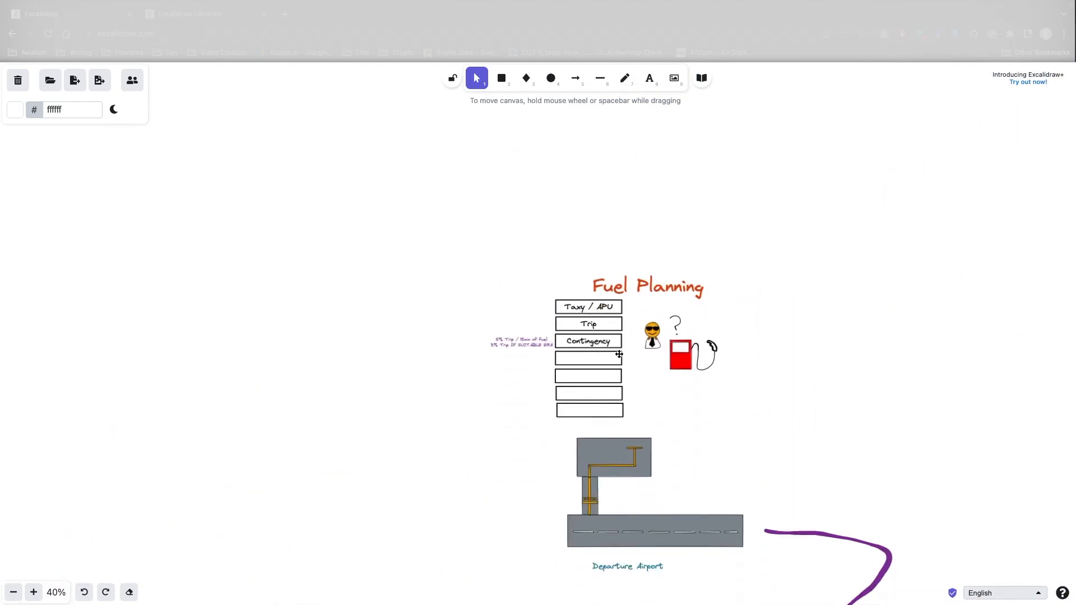
Step: Type 'Destination Alternate' into the fourth fuel rectangle
{"action": "type", "text": "Destination Alternate"}
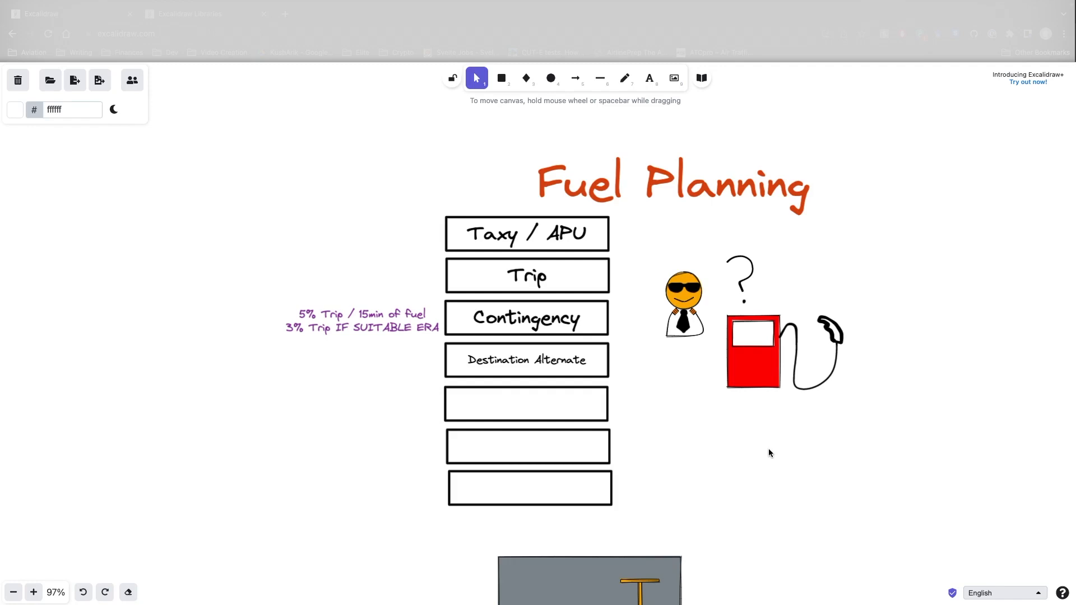
{"action": "mouse_move", "coordinate": [768, 412]}
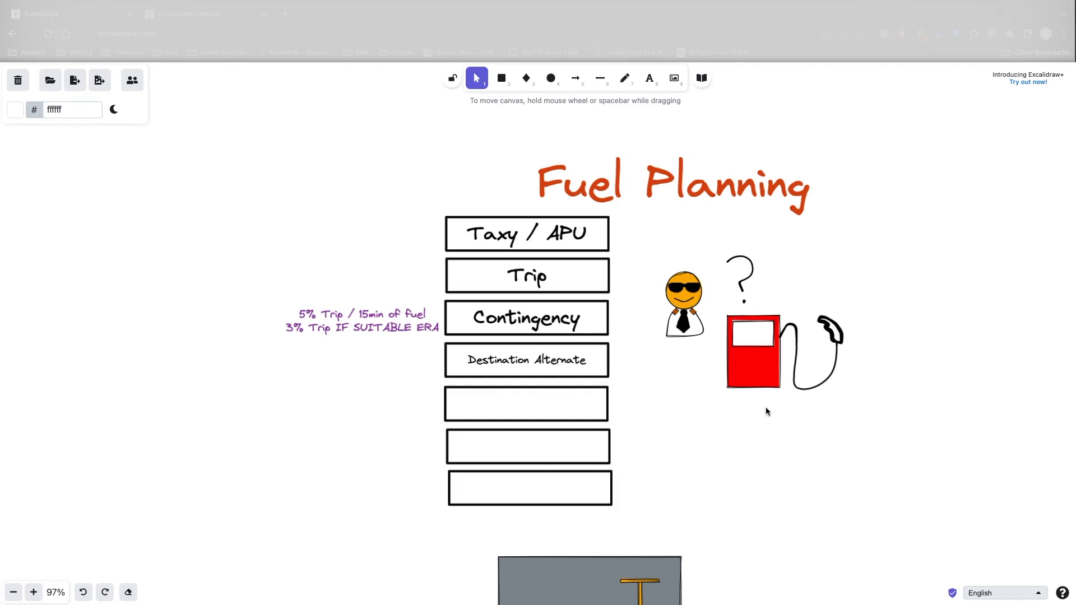
{"action": "scroll", "scroll_direction": "down", "scroll_amount": 3}
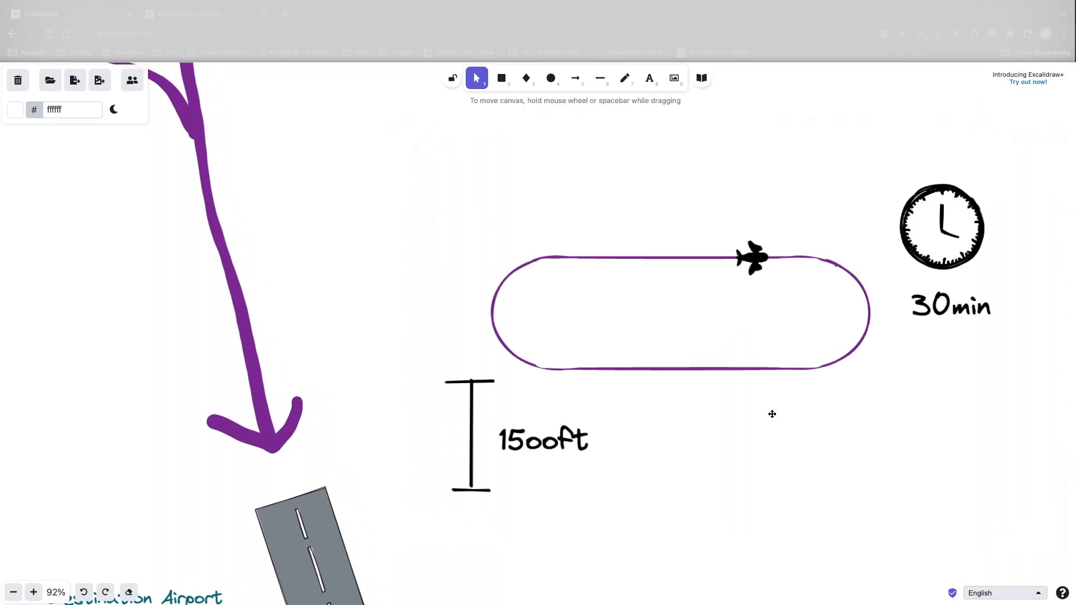
{"action": "mouse_move", "coordinate": [926, 522]}
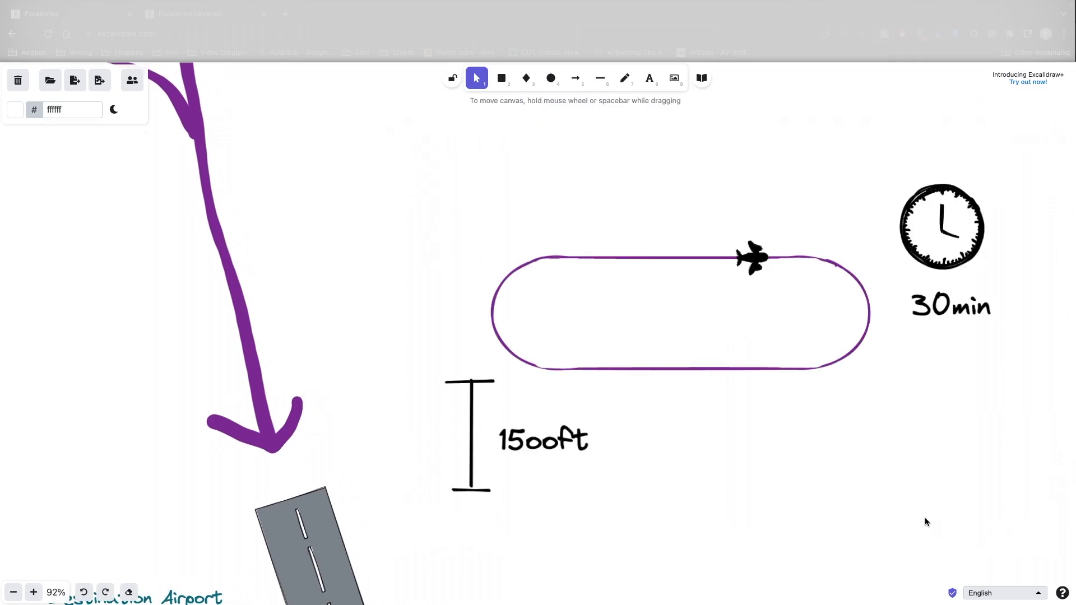
{"action": "mouse_move", "coordinate": [1031, 425]}
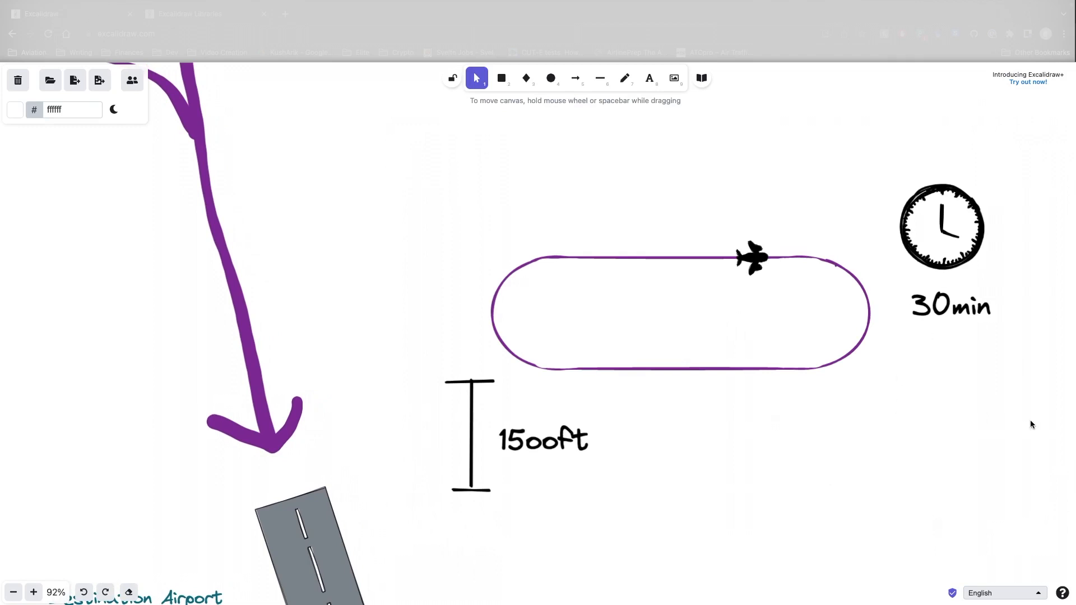
{"action": "mouse_move", "coordinate": [821, 444]}
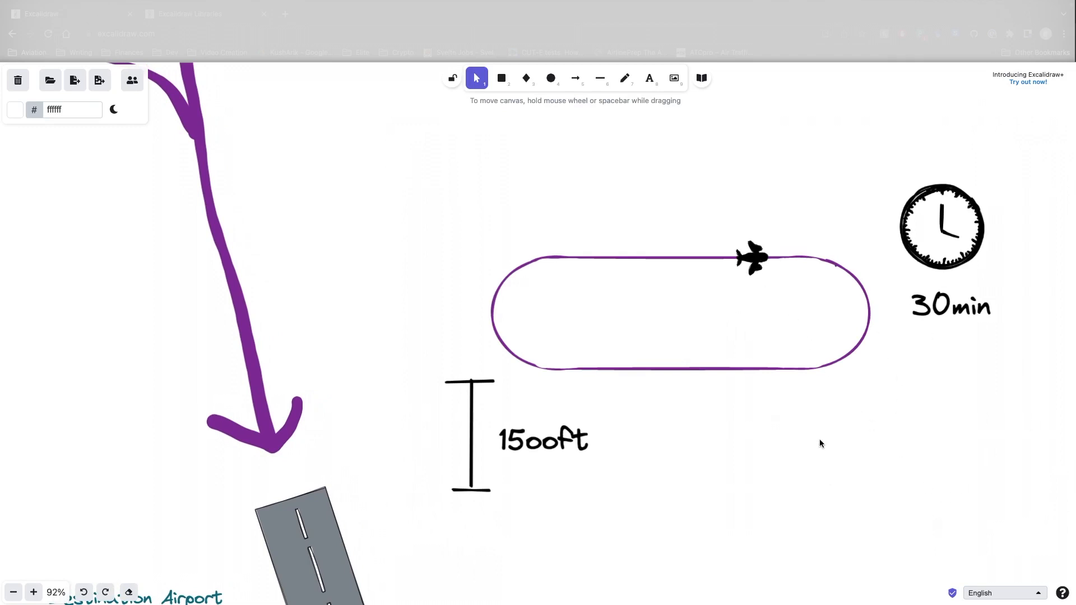
{"action": "mouse_move", "coordinate": [635, 453]}
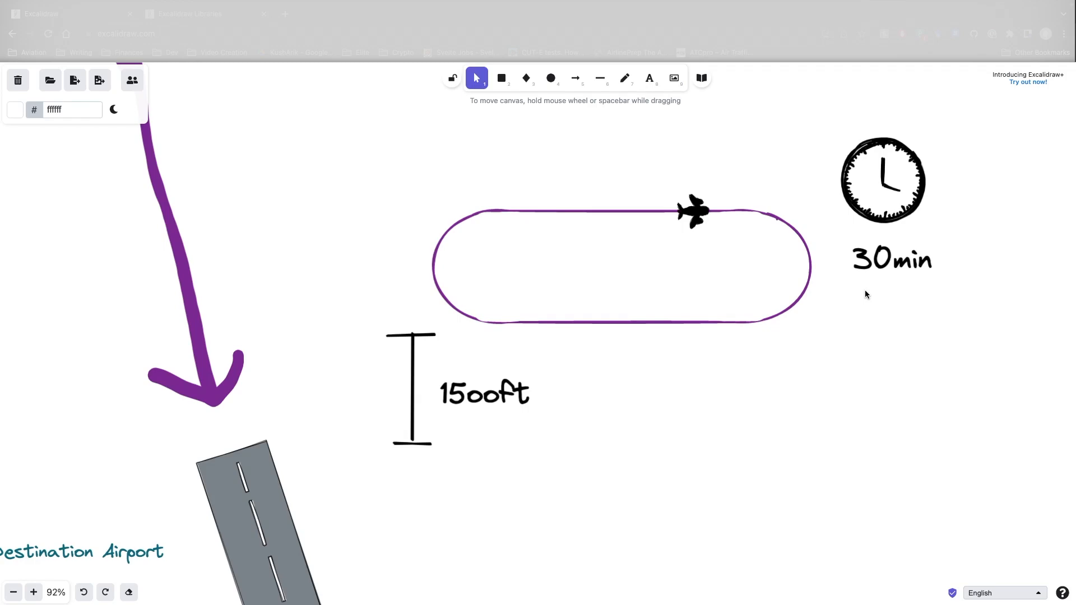
{"action": "mouse_move", "coordinate": [832, 299]}
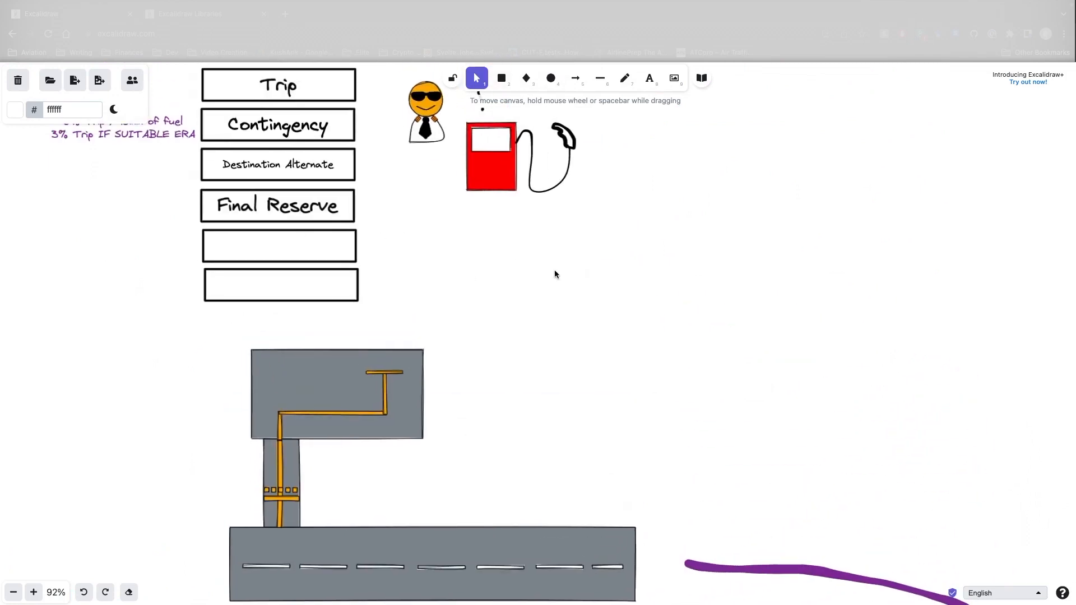
{"action": "mouse_move", "coordinate": [572, 353]}
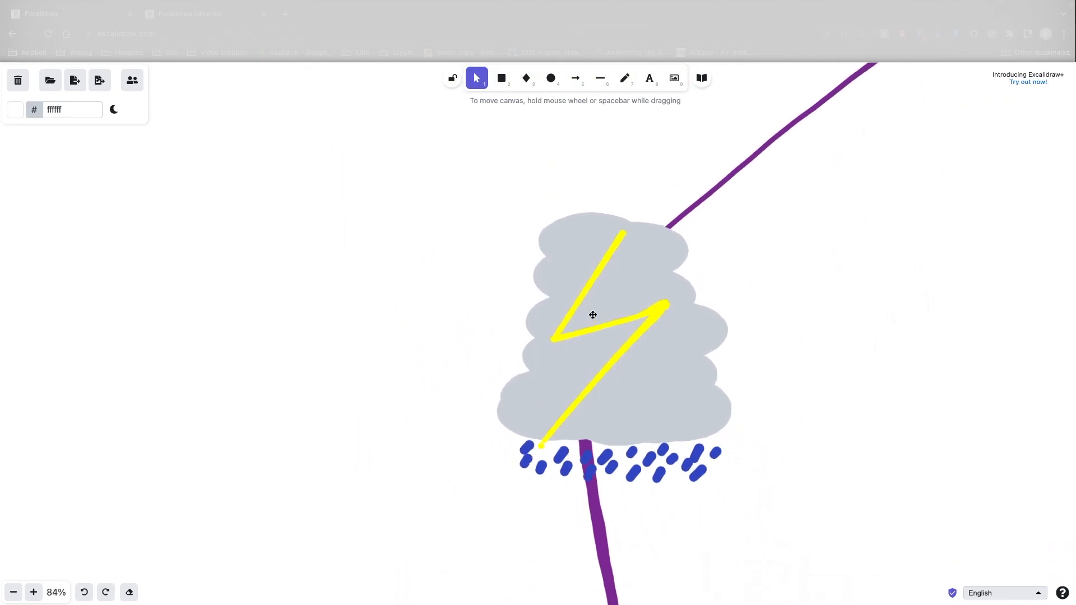
Step: Drag the short purple tick mark further up the route line near Departure Airport
{"action": "scroll", "scroll_direction": "down", "scroll_amount": 3}
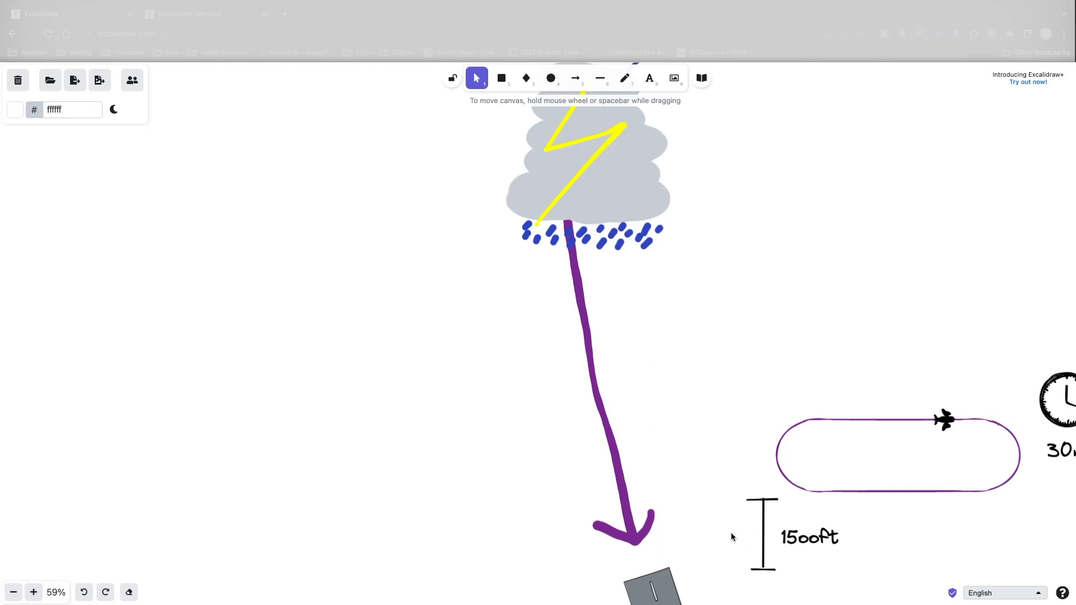
{"action": "scroll", "scroll_direction": "down", "scroll_amount": 3}
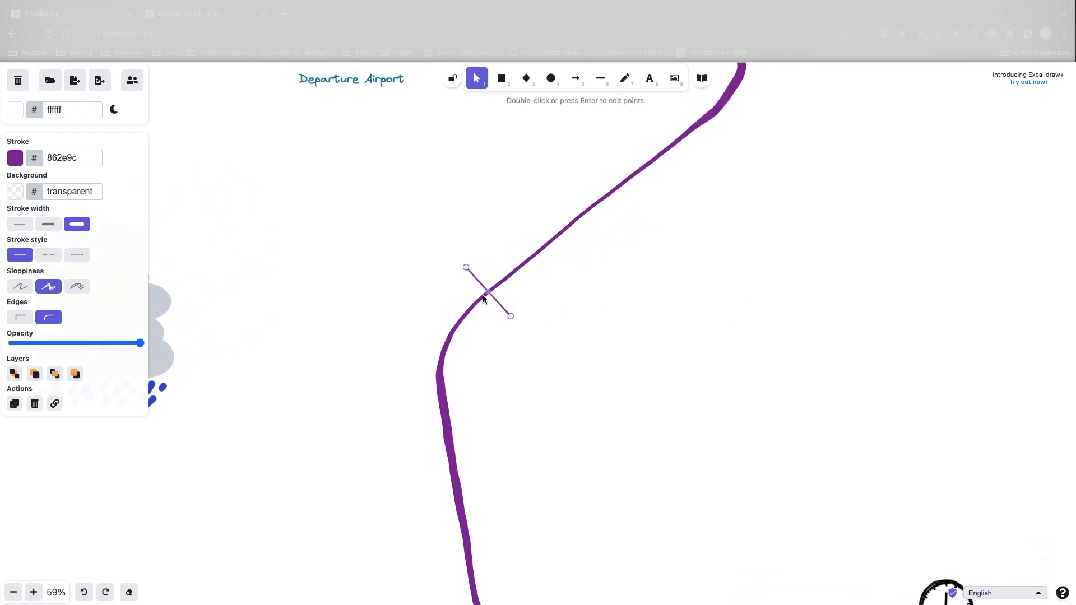
{"action": "left_click_drag", "start_coordinate": [487, 292], "coordinate": [677, 138]}
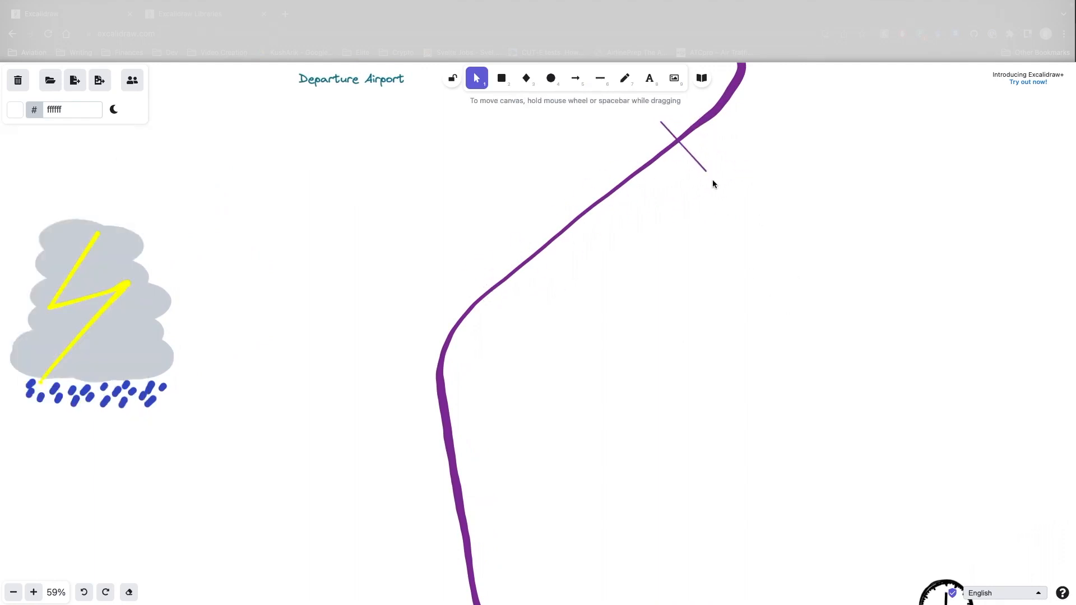
{"action": "left_click", "coordinate": [683, 146]}
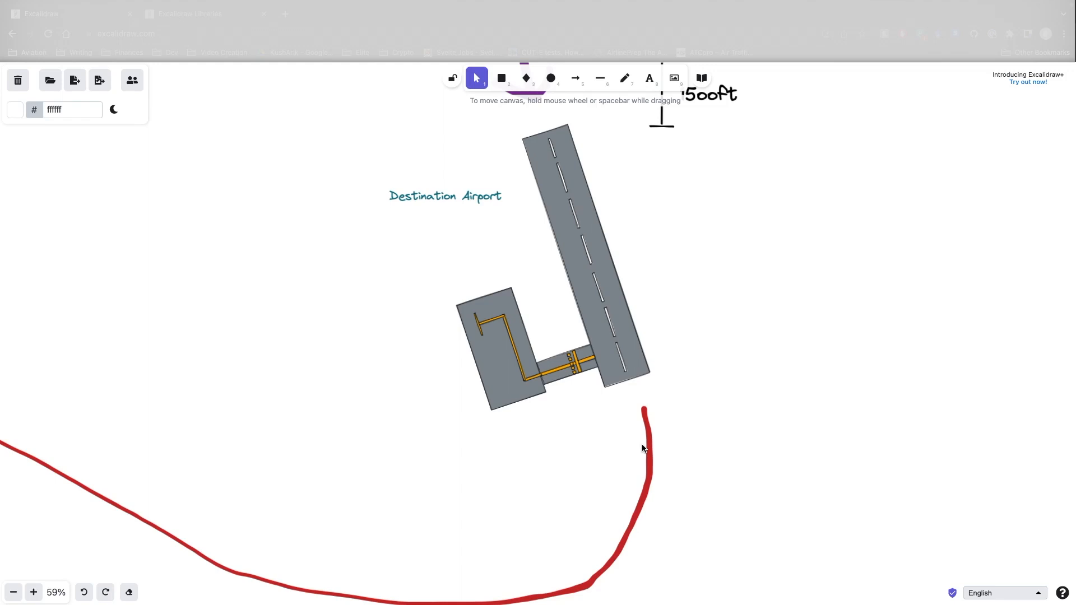
{"action": "mouse_move", "coordinate": [703, 337]}
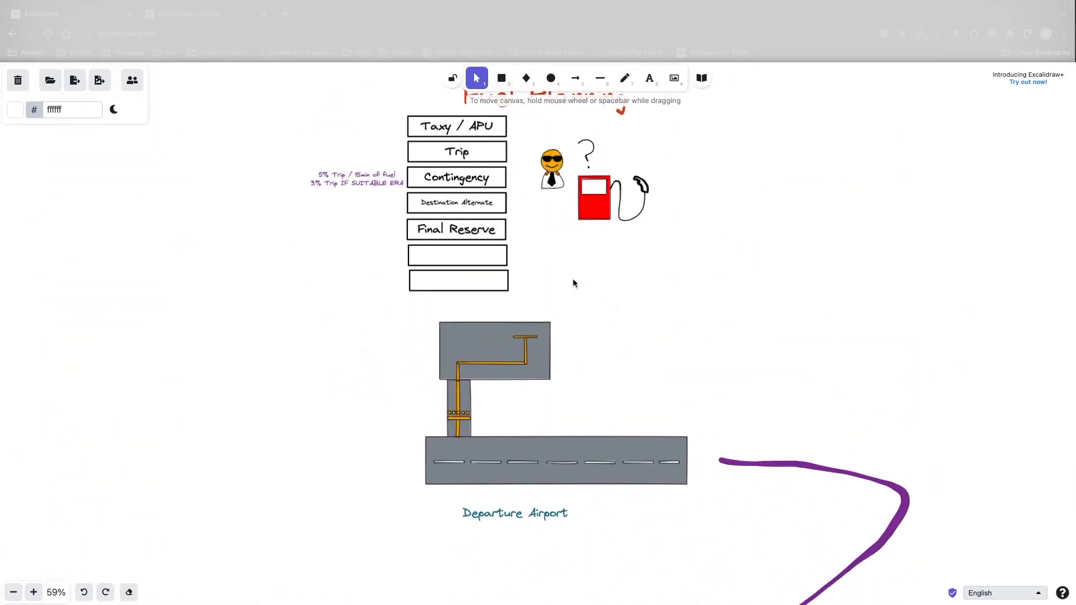
Step: Enter 'Additonal Fuel' in the sixth fuel box and start a red rectangle frame
{"action": "type", "text": "Additonal Fuel"}
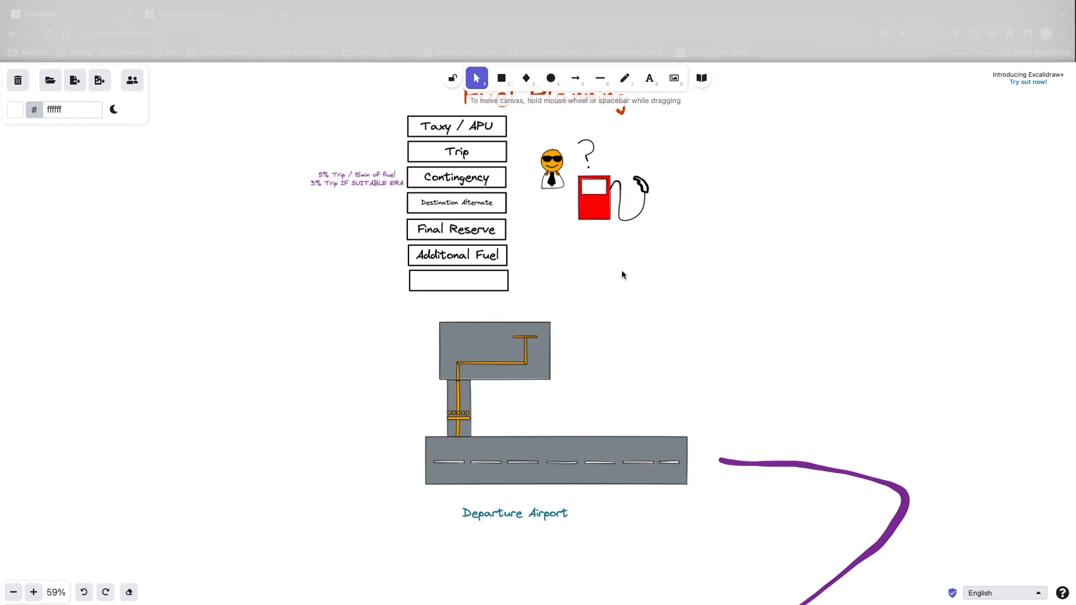
{"action": "mouse_move", "coordinate": [604, 271]}
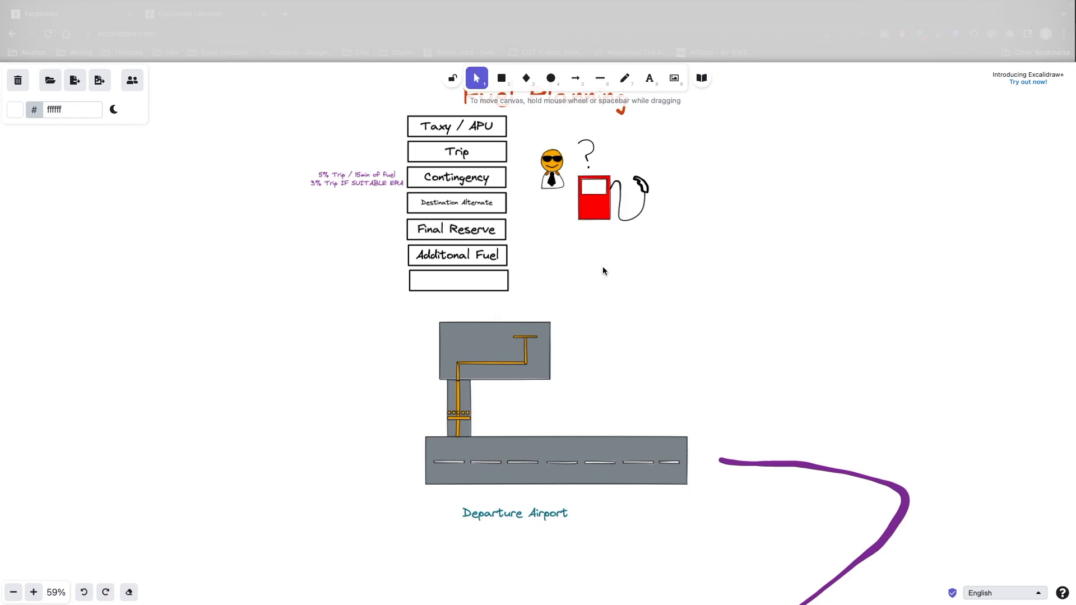
{"action": "left_click", "coordinate": [502, 77]}
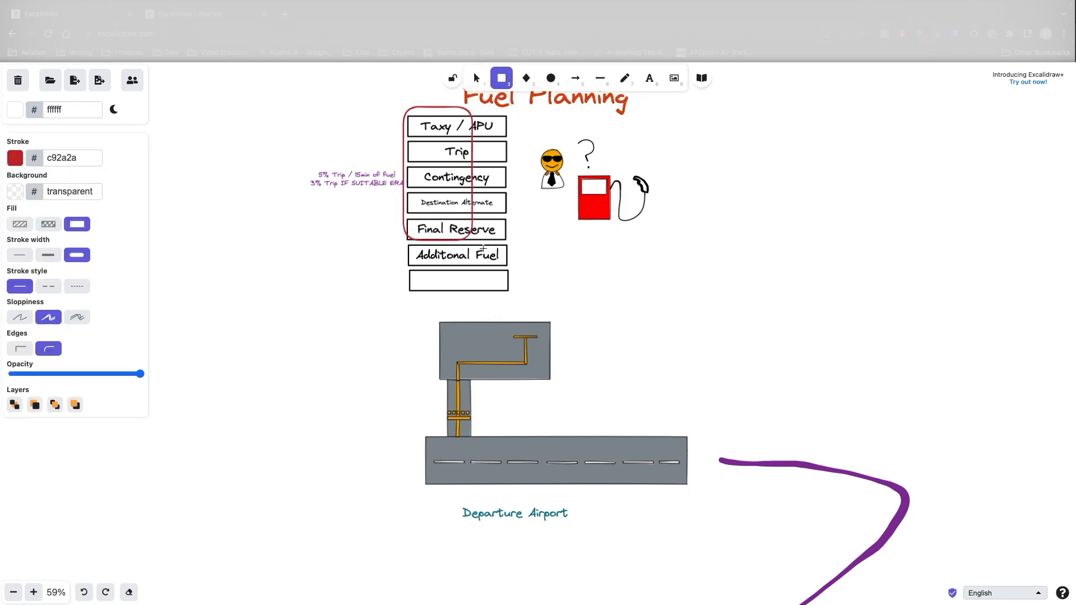
{"action": "left_click", "coordinate": [477, 78]}
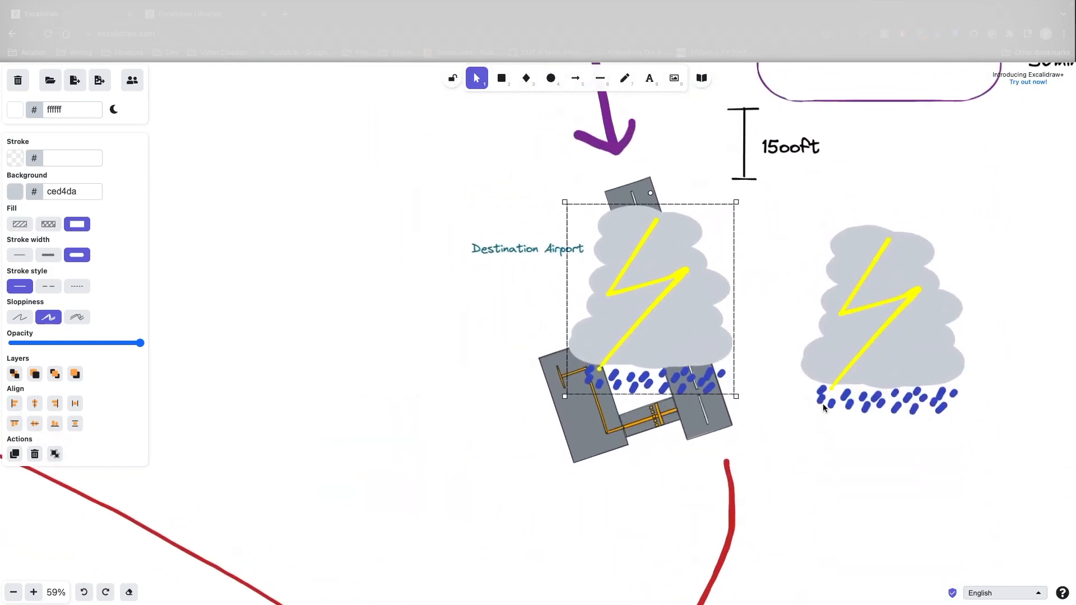
{"action": "mouse_move", "coordinate": [692, 334]}
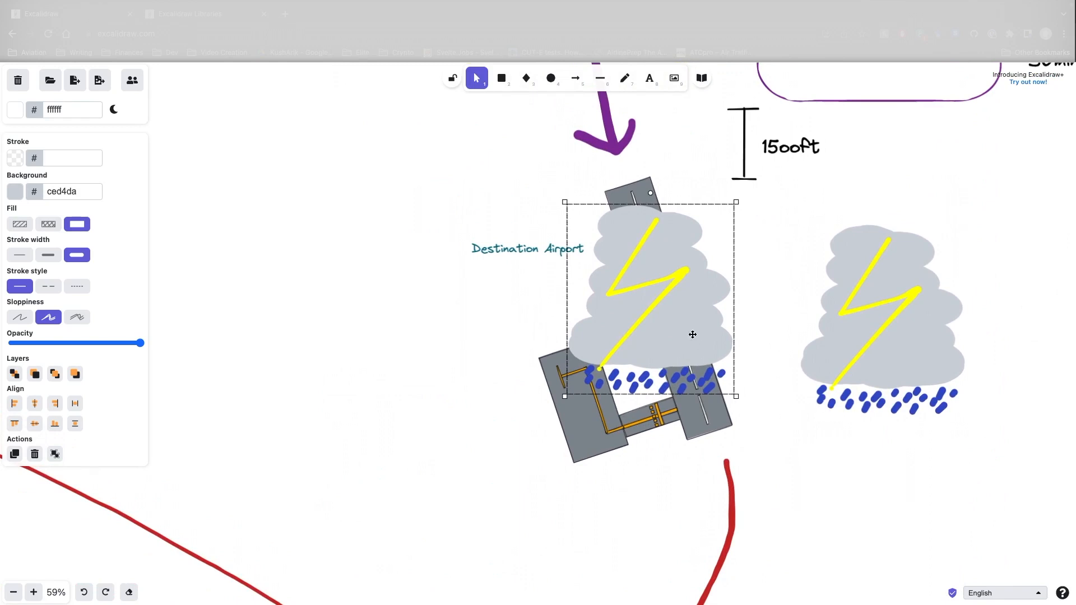
{"action": "mouse_move", "coordinate": [681, 321]}
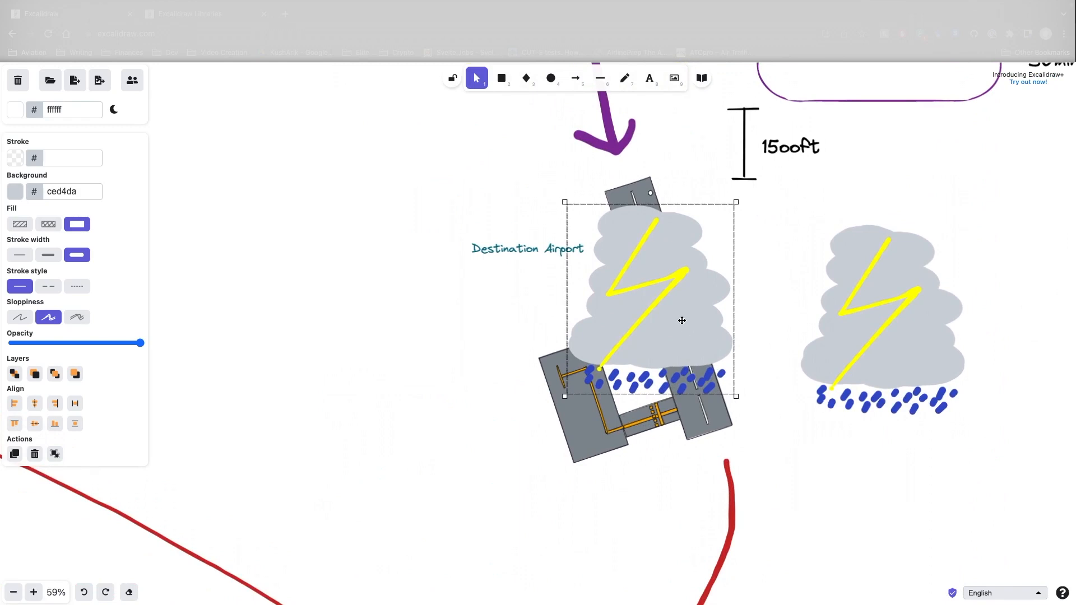
Step: Sketch a red pencil arrow from the purple route to the hold, then delete the Destination Airport cloud
{"action": "left_click_drag", "start_coordinate": [682, 321], "coordinate": [432, 325]}
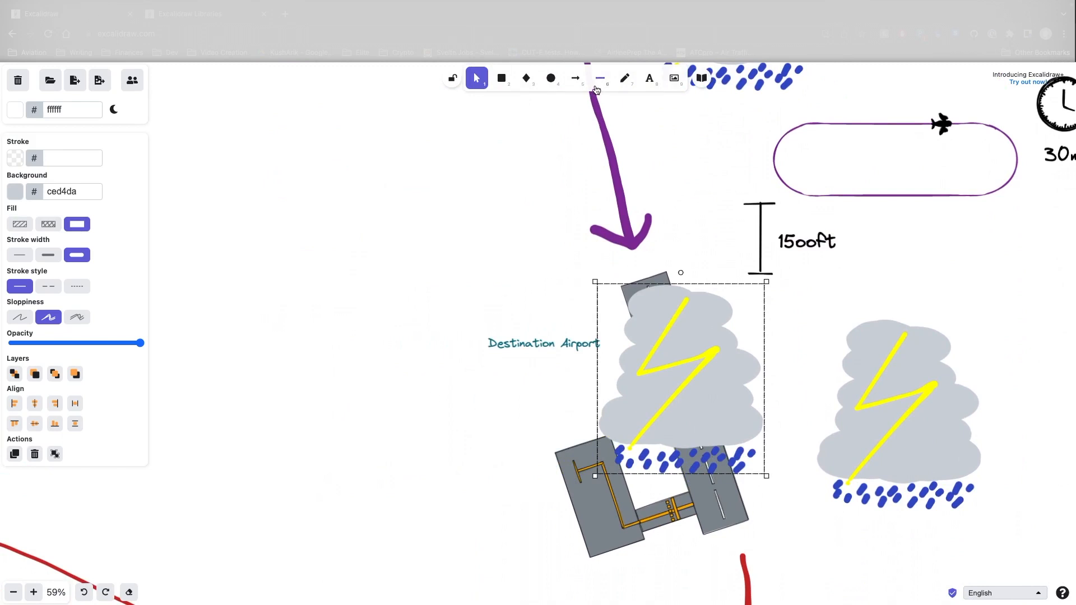
{"action": "left_click", "coordinate": [625, 78]}
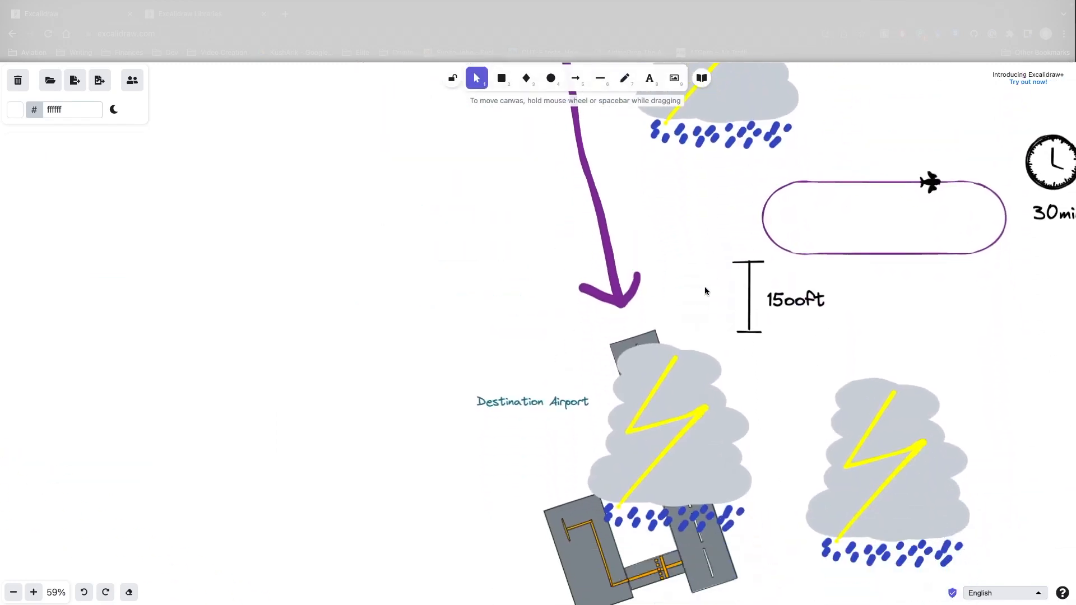
{"action": "mouse_move", "coordinate": [705, 383]}
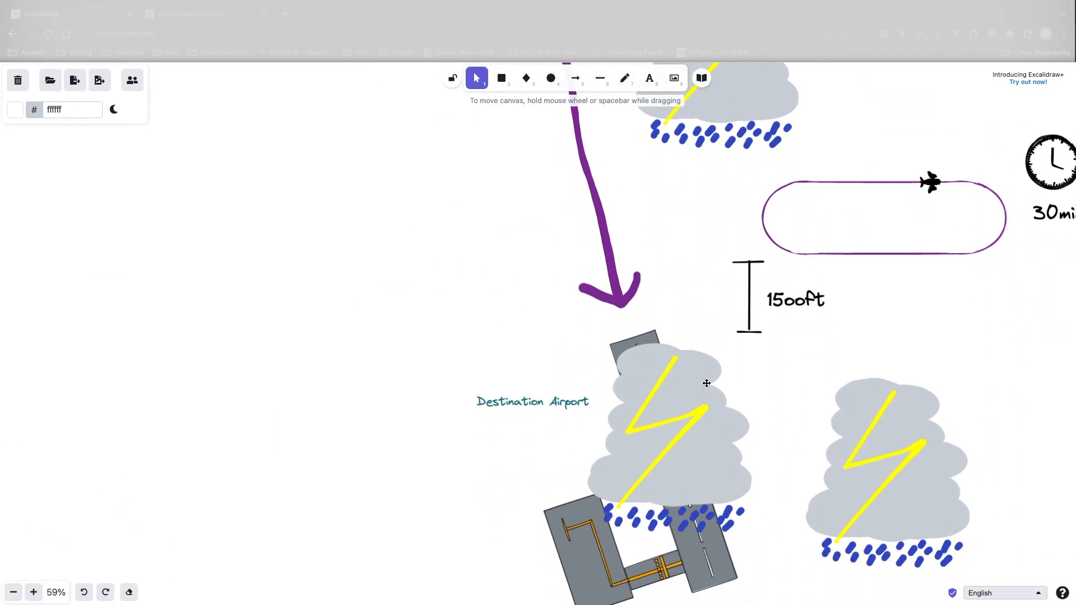
{"action": "mouse_move", "coordinate": [711, 387]}
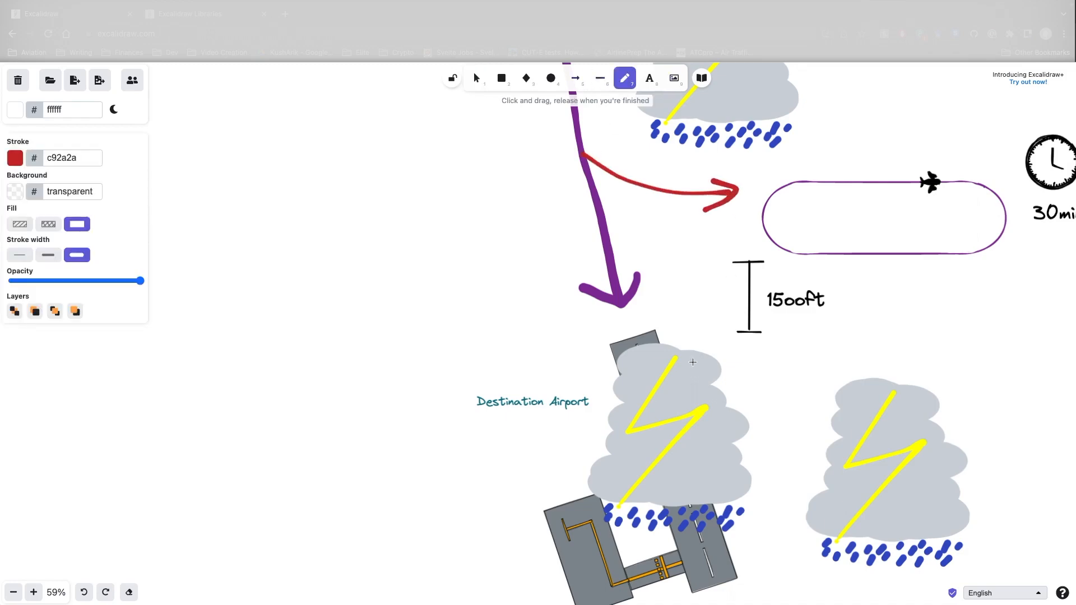
{"action": "left_click", "coordinate": [694, 417]}
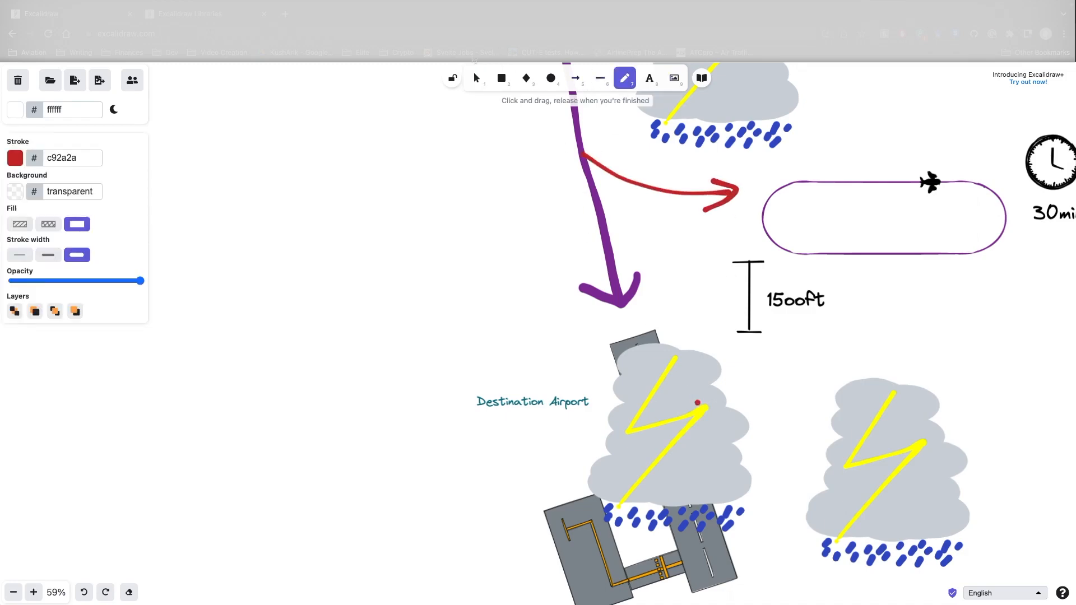
{"action": "left_click", "coordinate": [701, 399]}
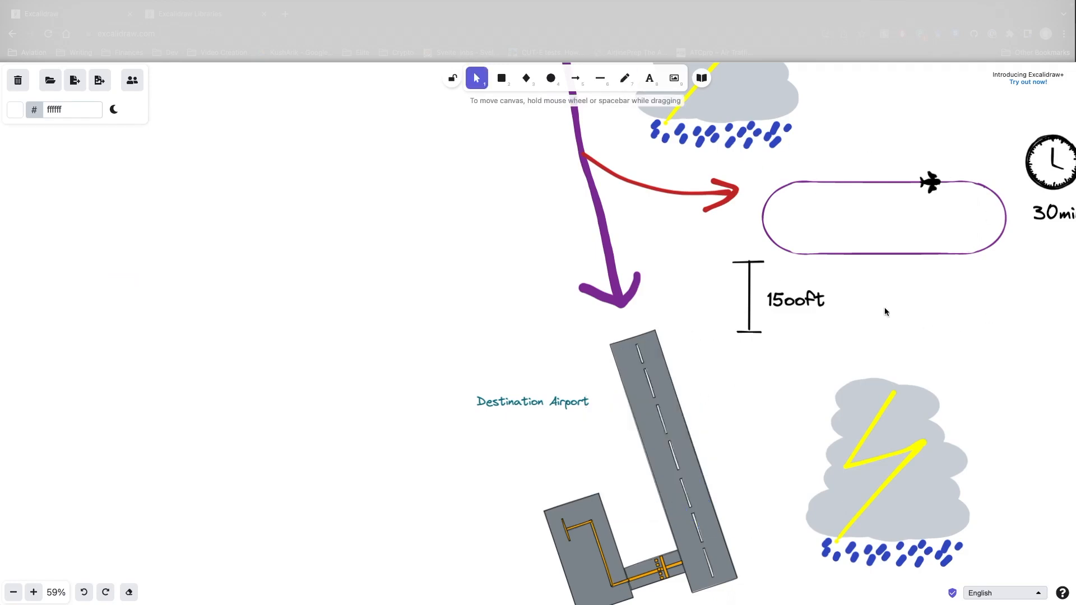
{"action": "mouse_move", "coordinate": [737, 428]}
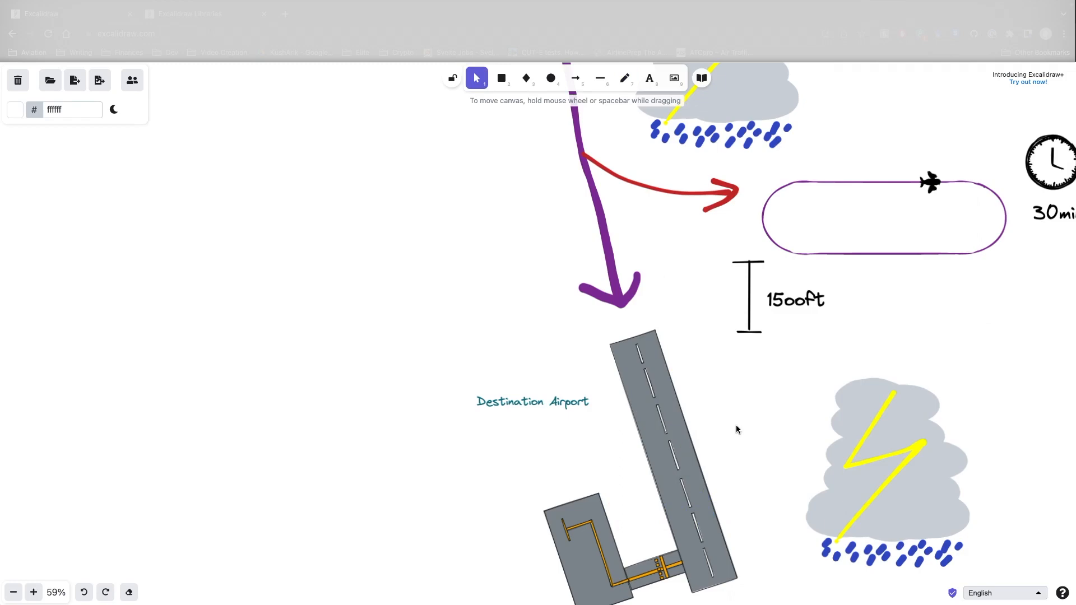
Step: Scroll back to the seven labeled fuel boxes and select the purple contingency fuel note
{"action": "scroll", "scroll_direction": "down", "scroll_amount": 3}
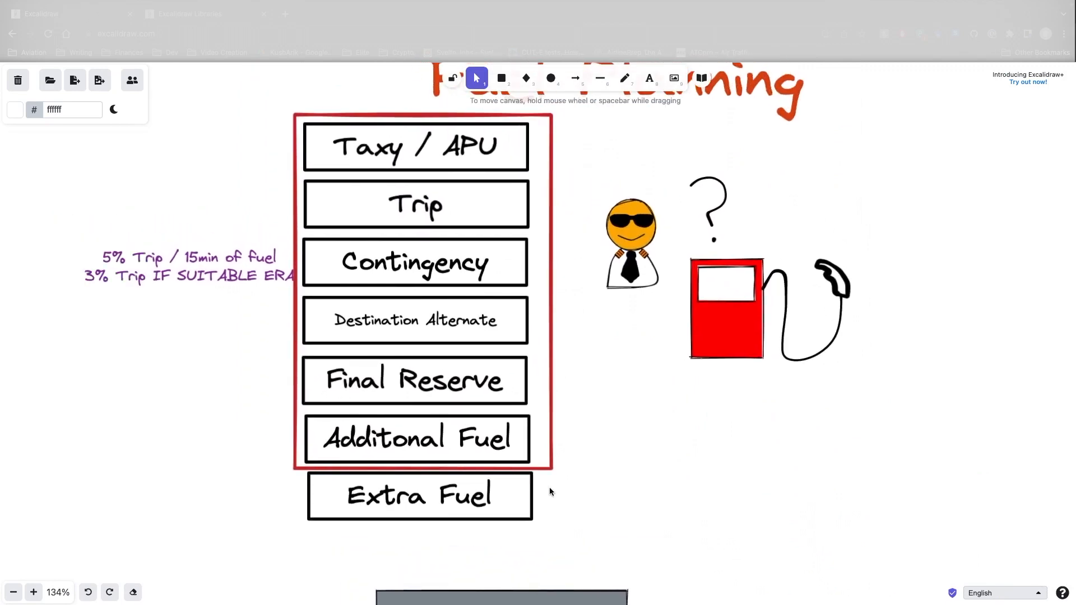
{"action": "mouse_move", "coordinate": [638, 312]}
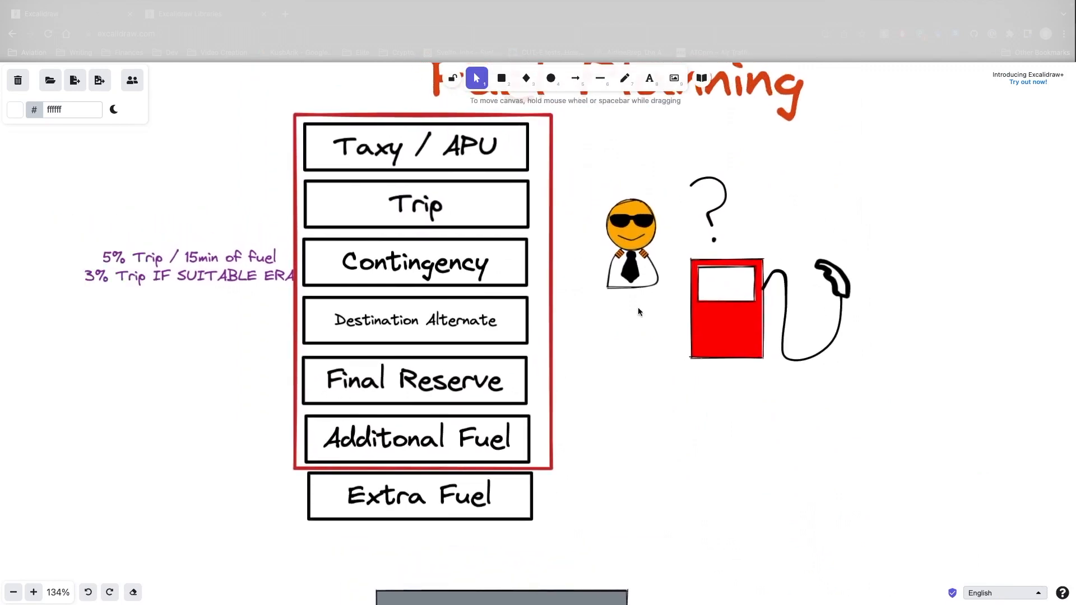
{"action": "left_click", "coordinate": [631, 240]}
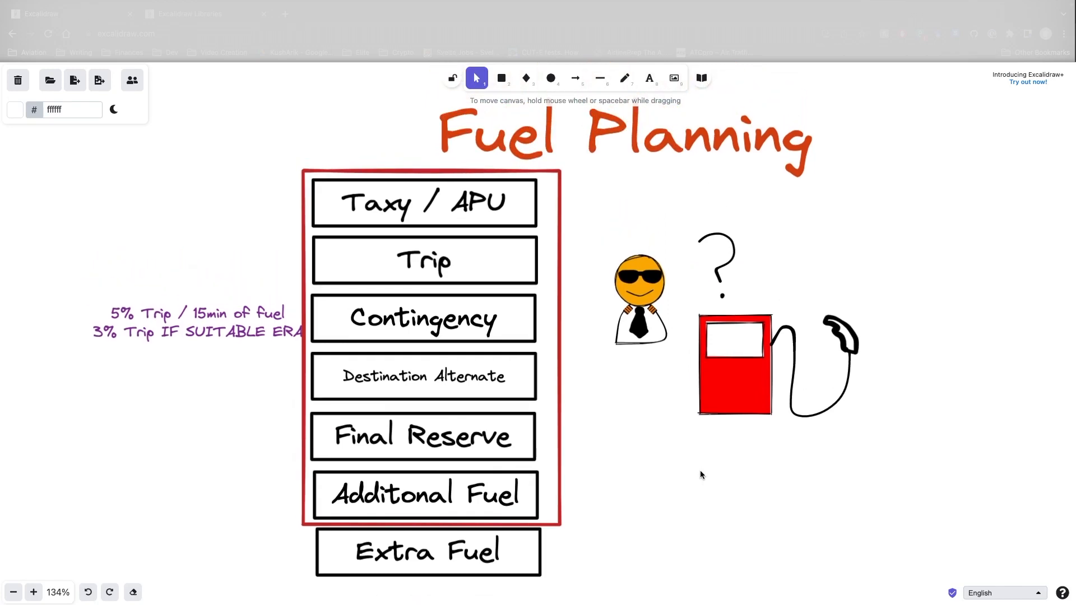
{"action": "left_click", "coordinate": [196, 322]}
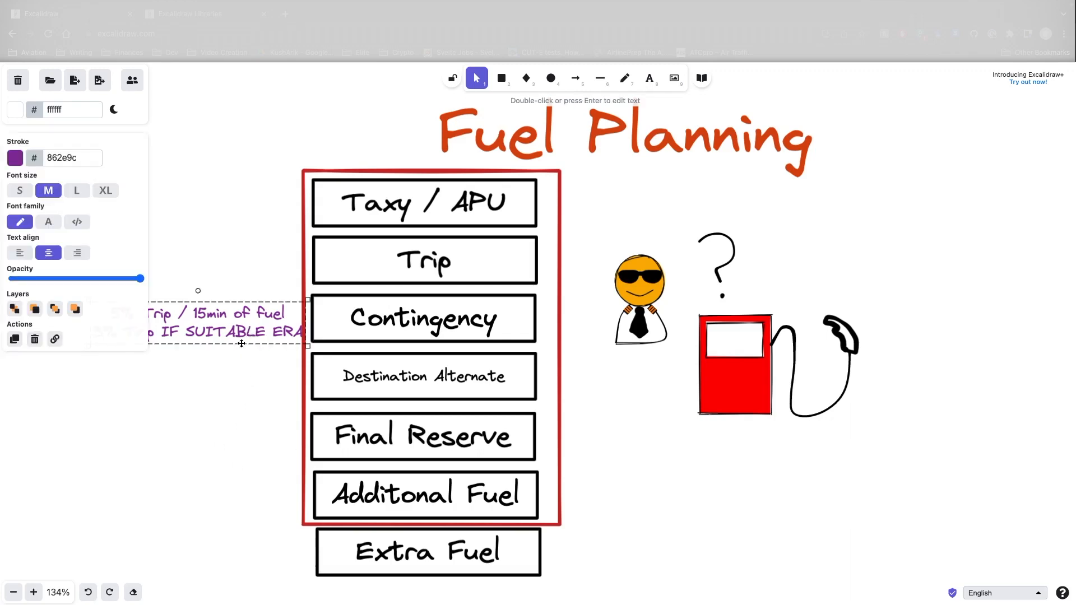